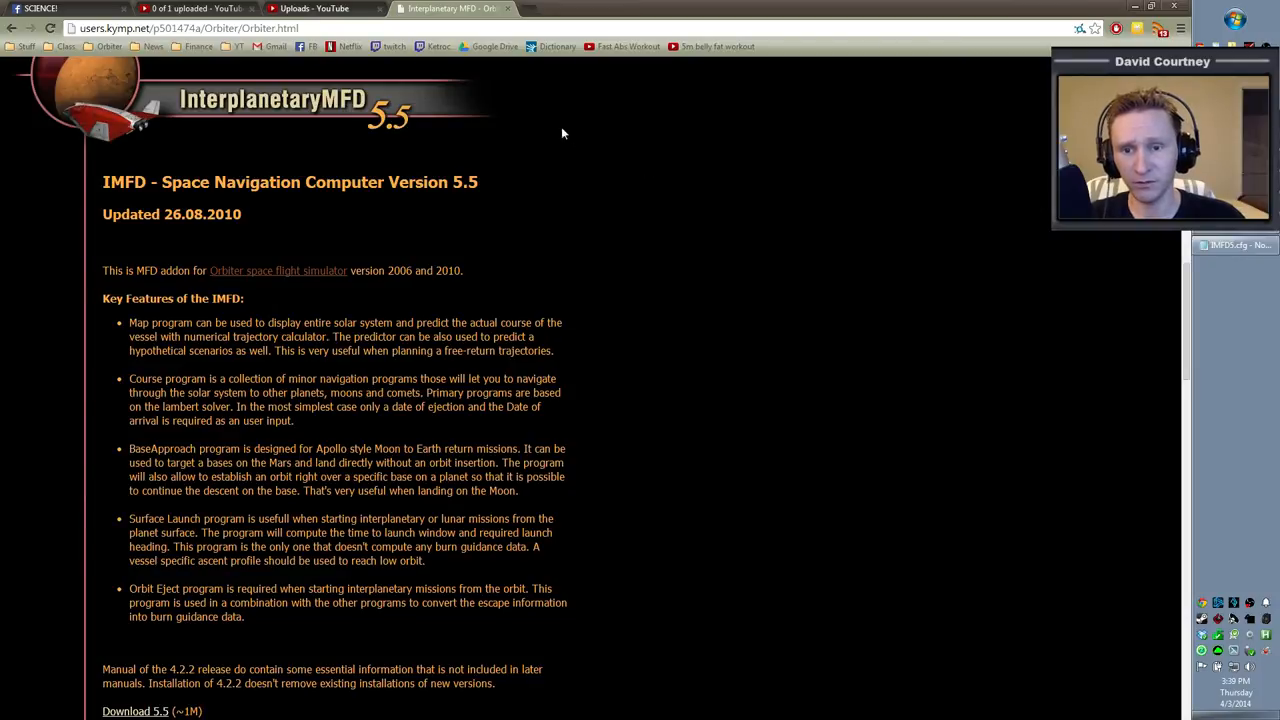
pyautogui.moveTo(538, 182)
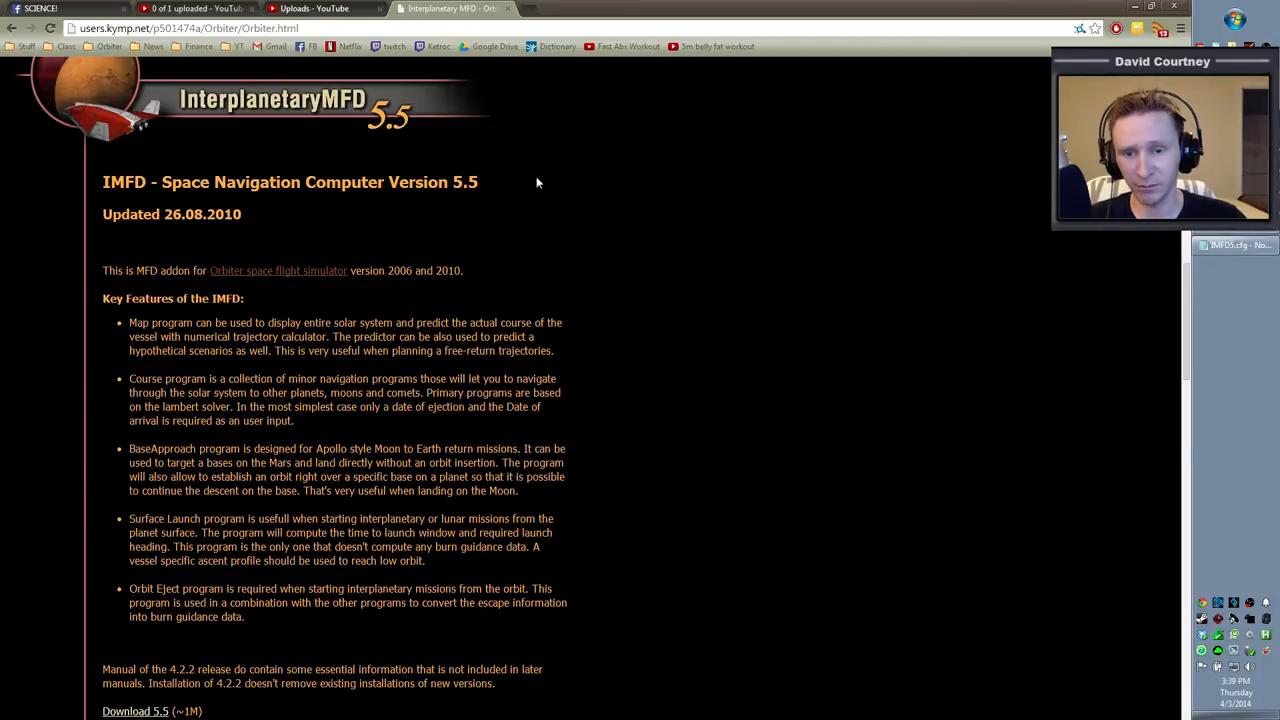
pyautogui.moveTo(600, 165)
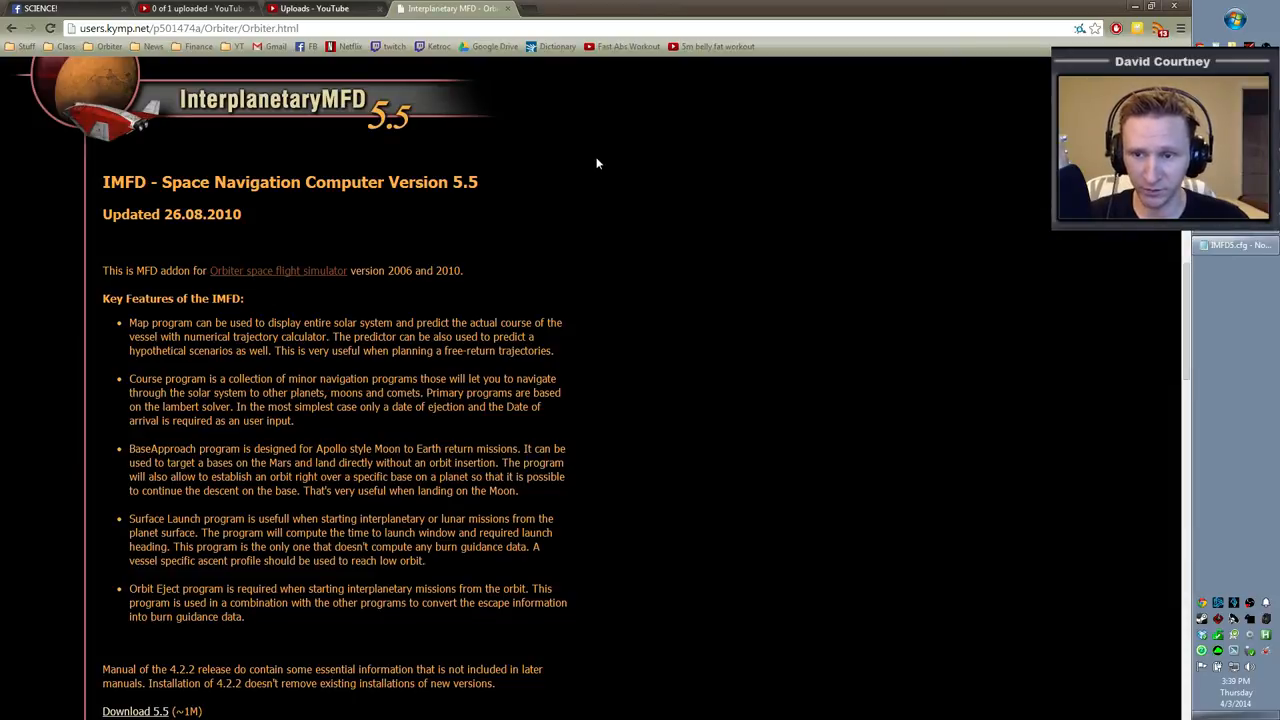
pyautogui.moveTo(810, 273)
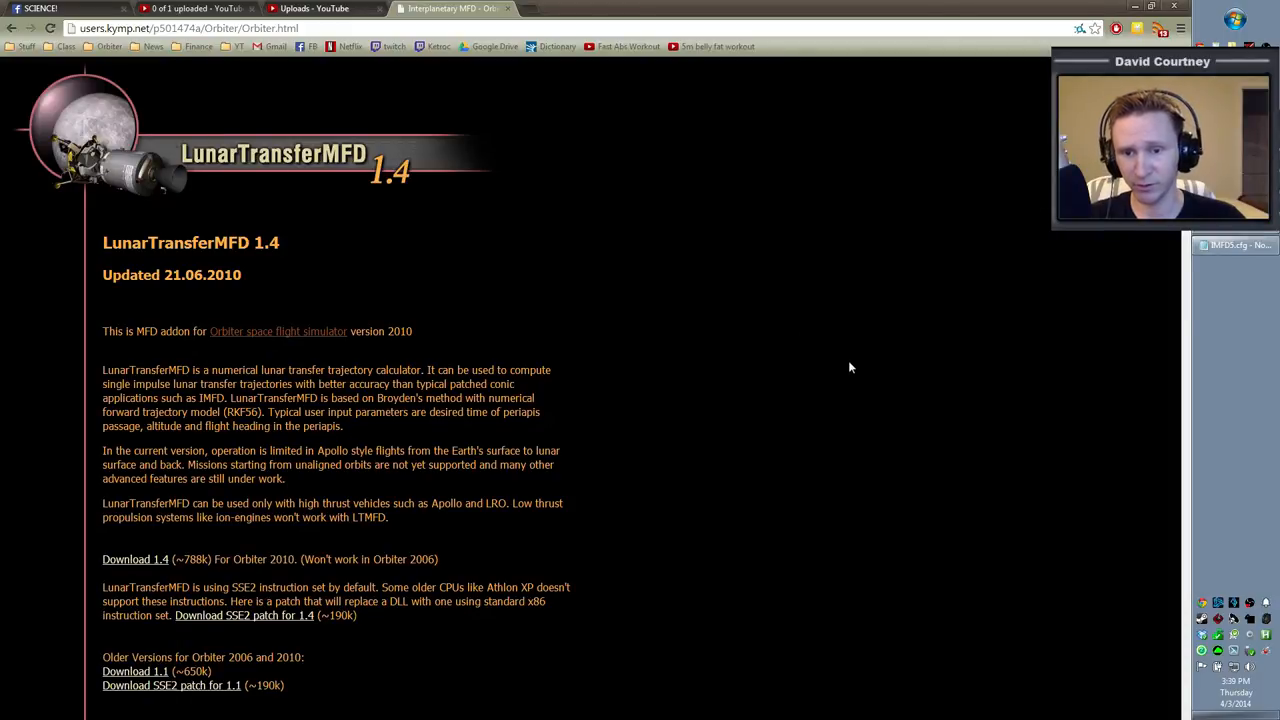
pyautogui.moveTo(817, 281)
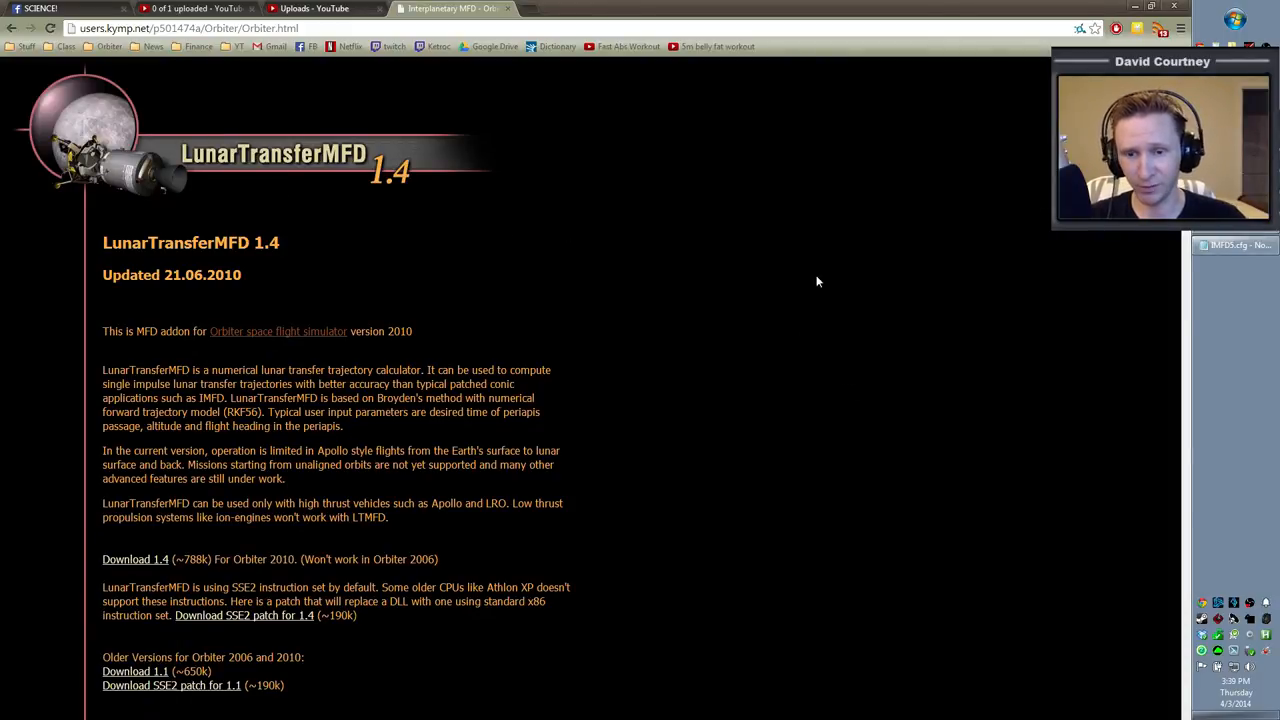
# Step: Minimize the browser and show IMFD55.zip's five folders as a List view
pyautogui.scroll(-3)
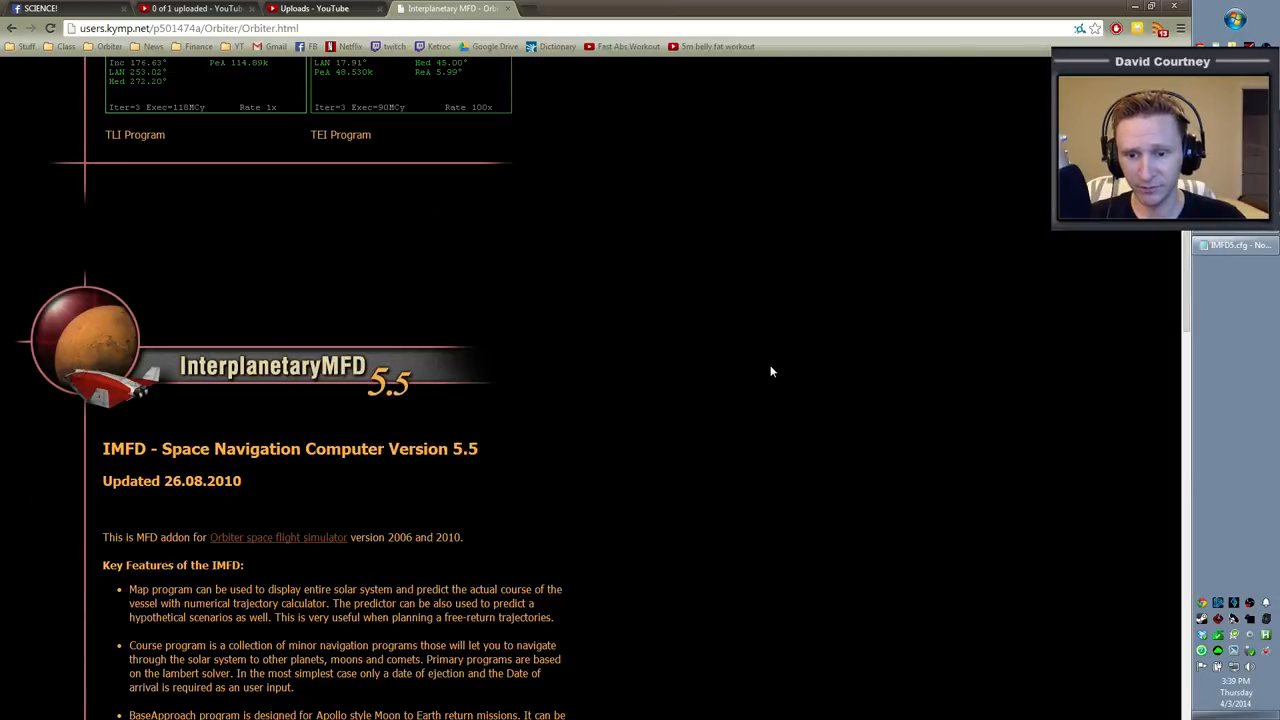
pyautogui.scroll(-3)
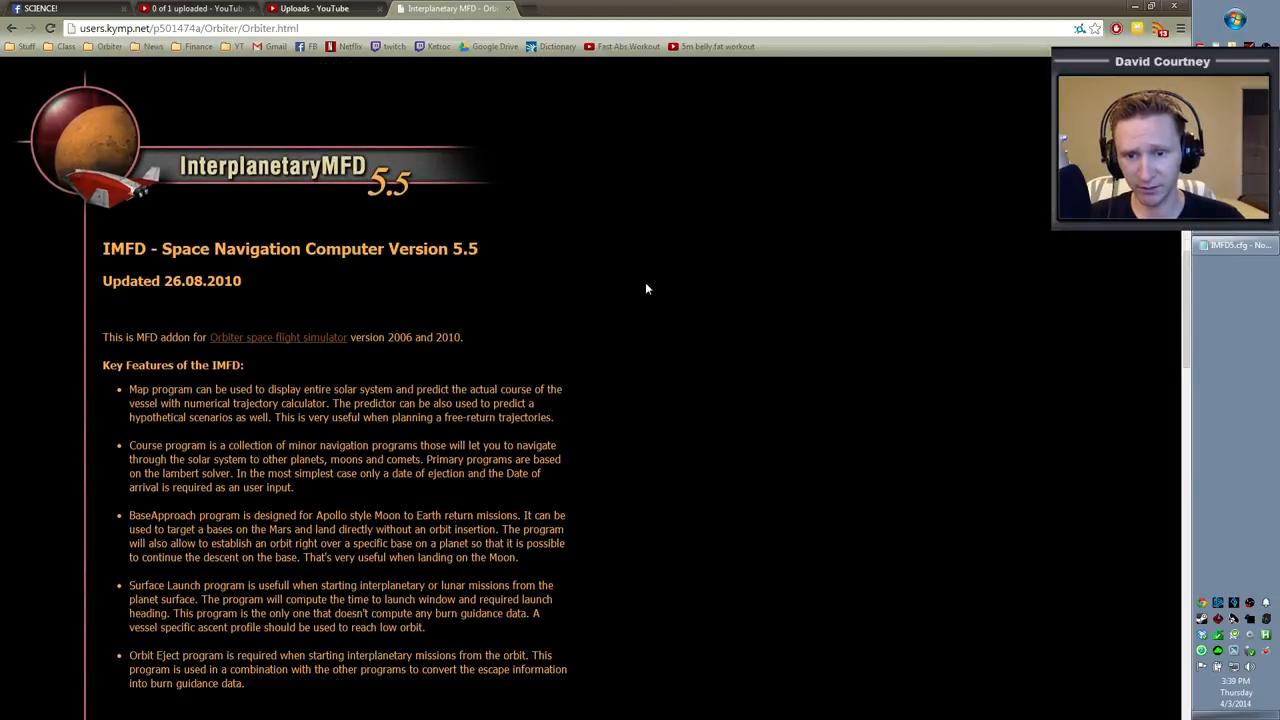
pyautogui.scroll(-3)
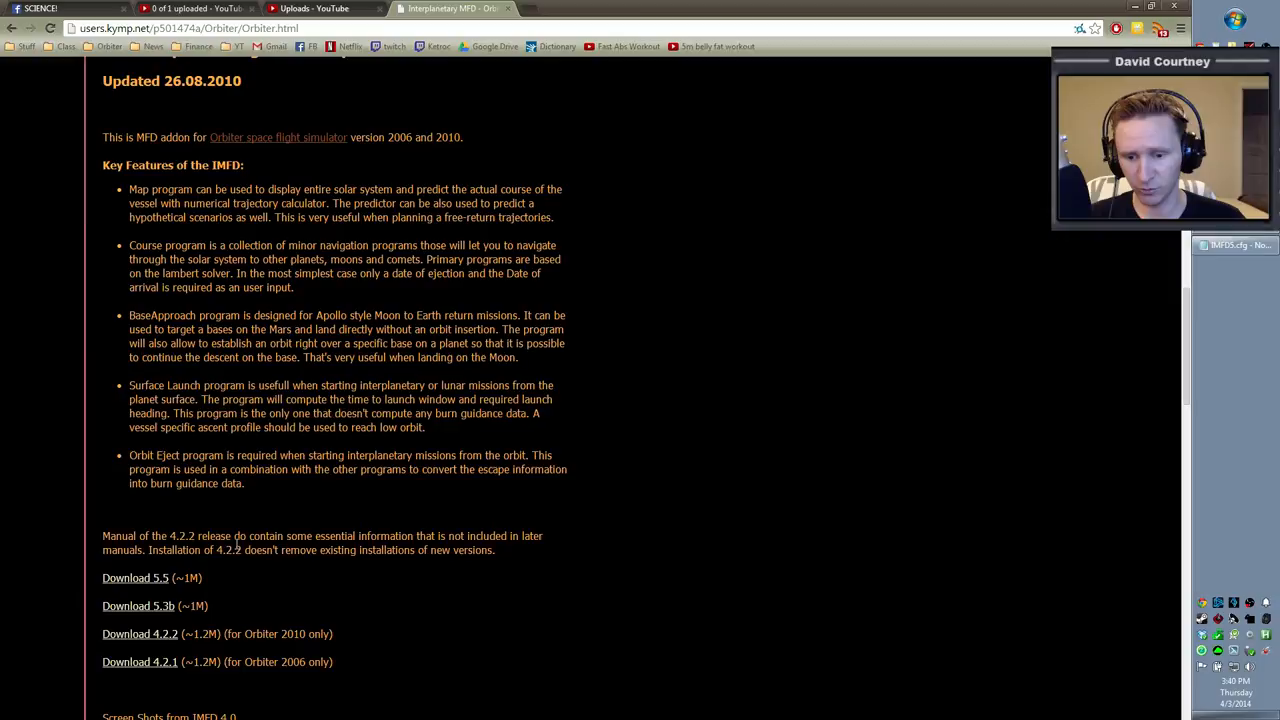
pyautogui.moveTo(707, 515)
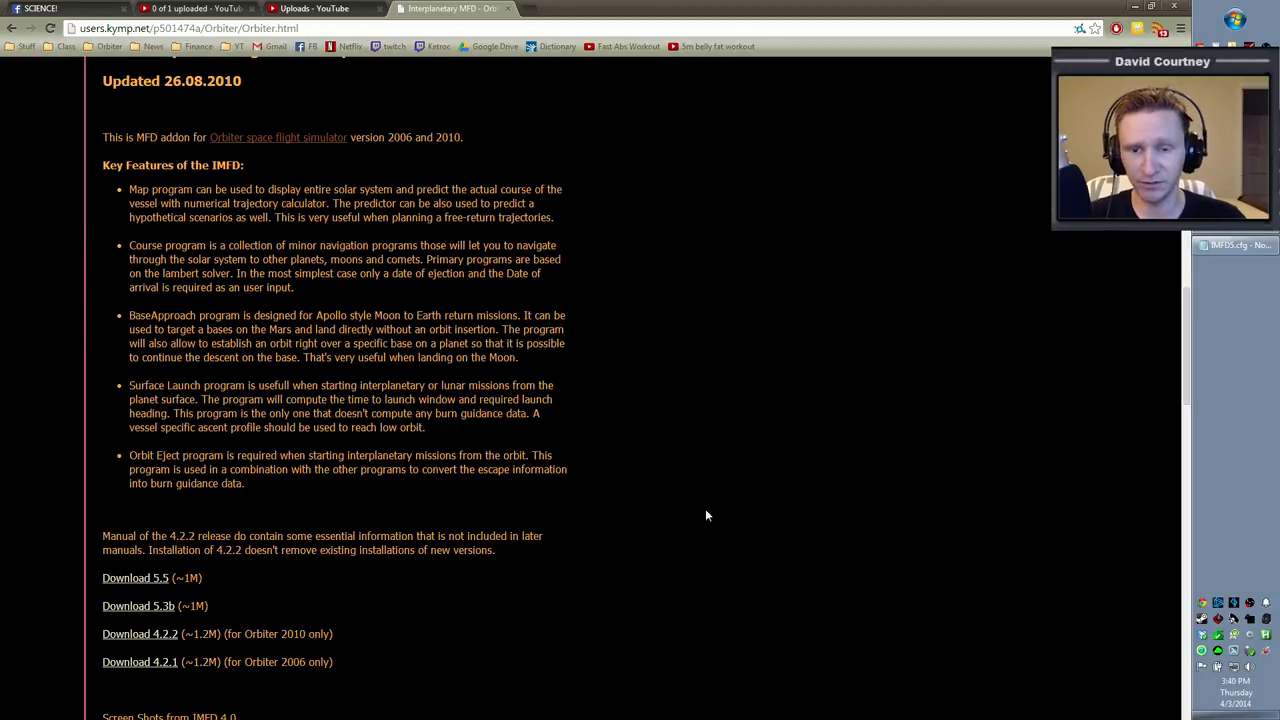
pyautogui.scroll(3)
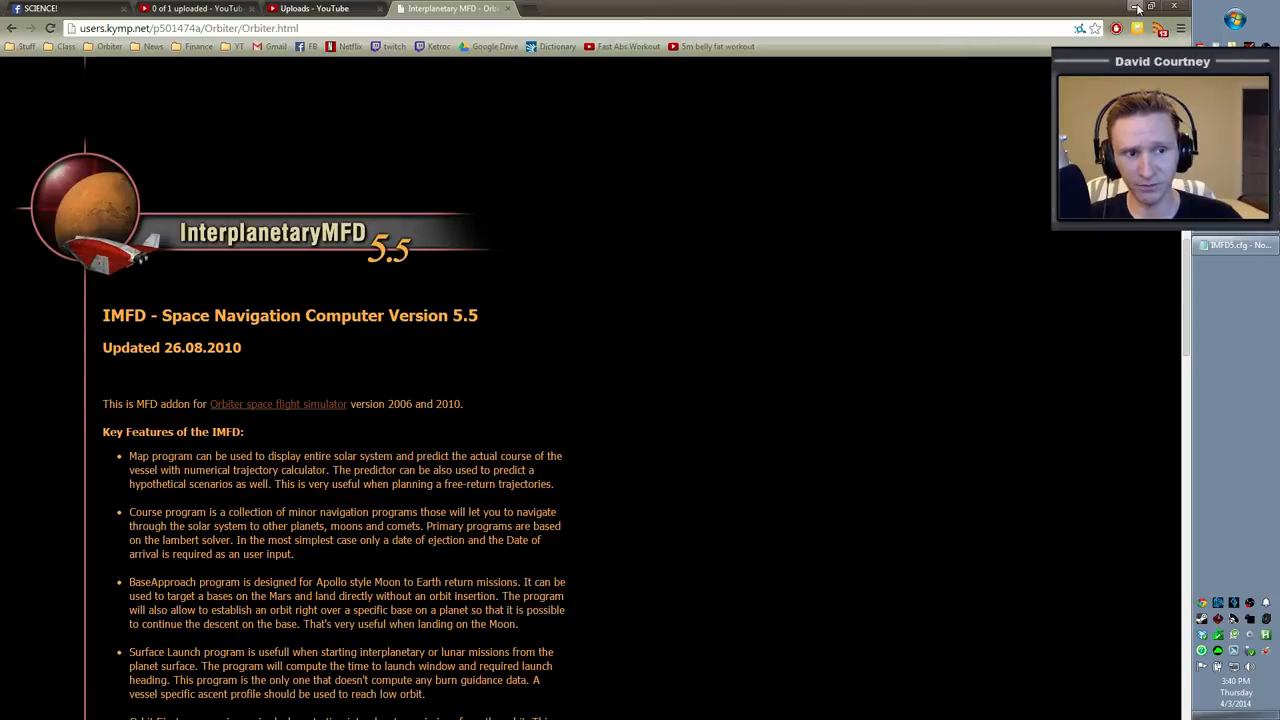
pyautogui.click(1136, 8)
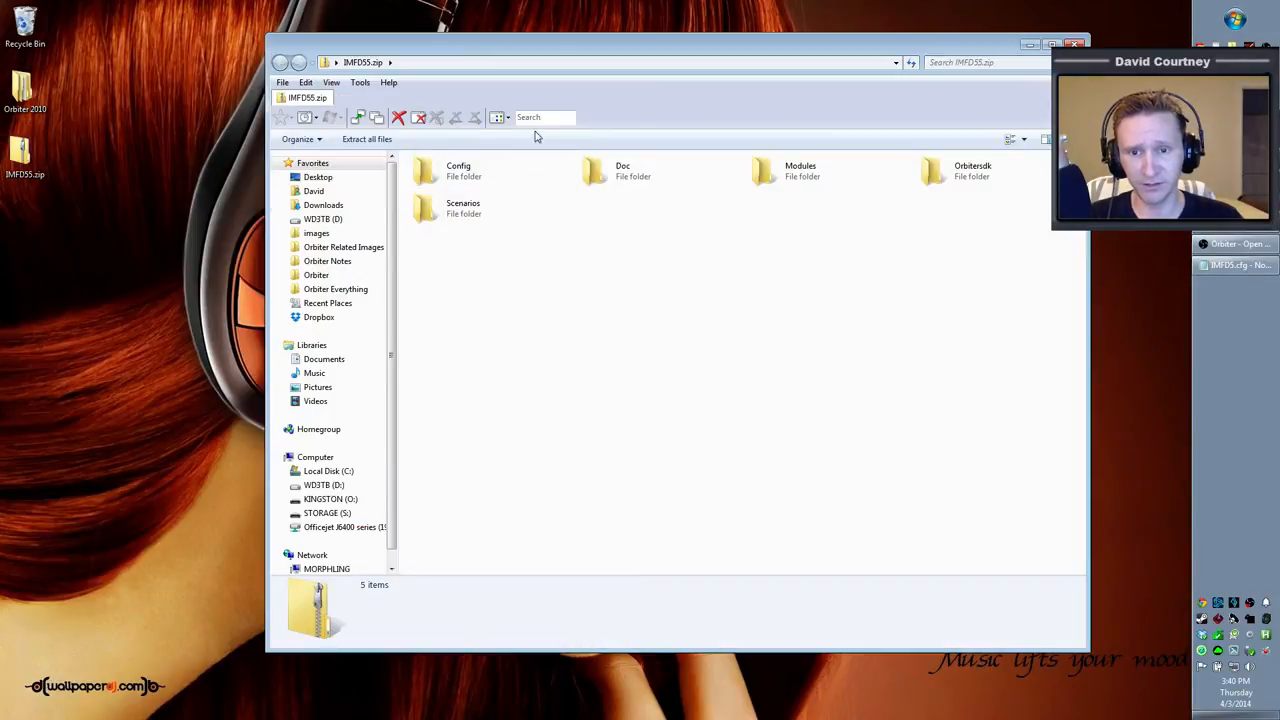
pyautogui.click(1021, 139)
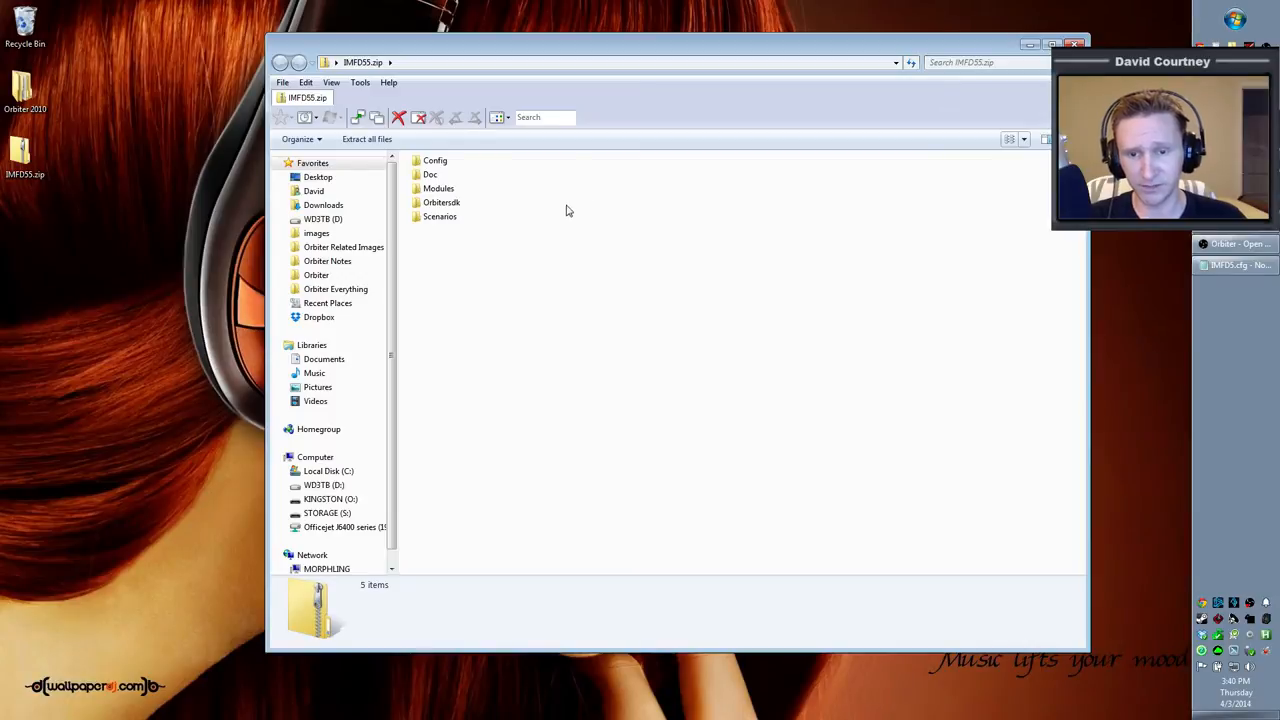
pyautogui.moveTo(631, 248)
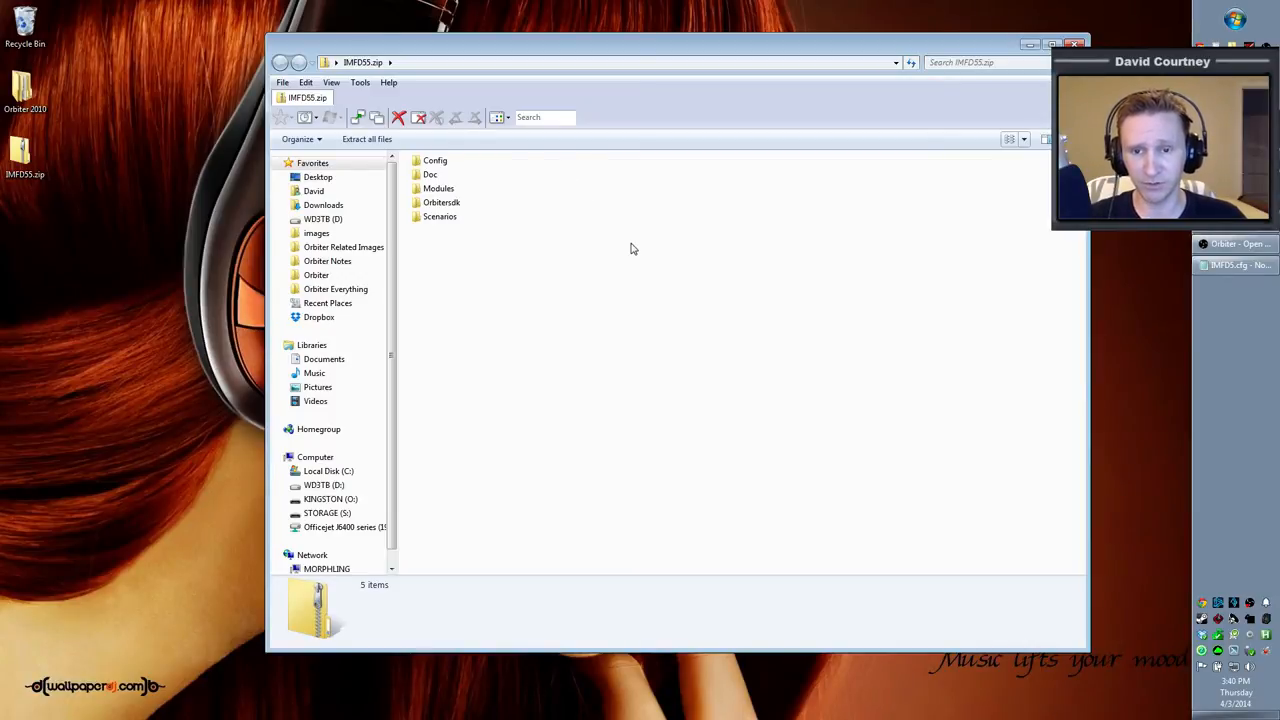
pyautogui.moveTo(513, 265)
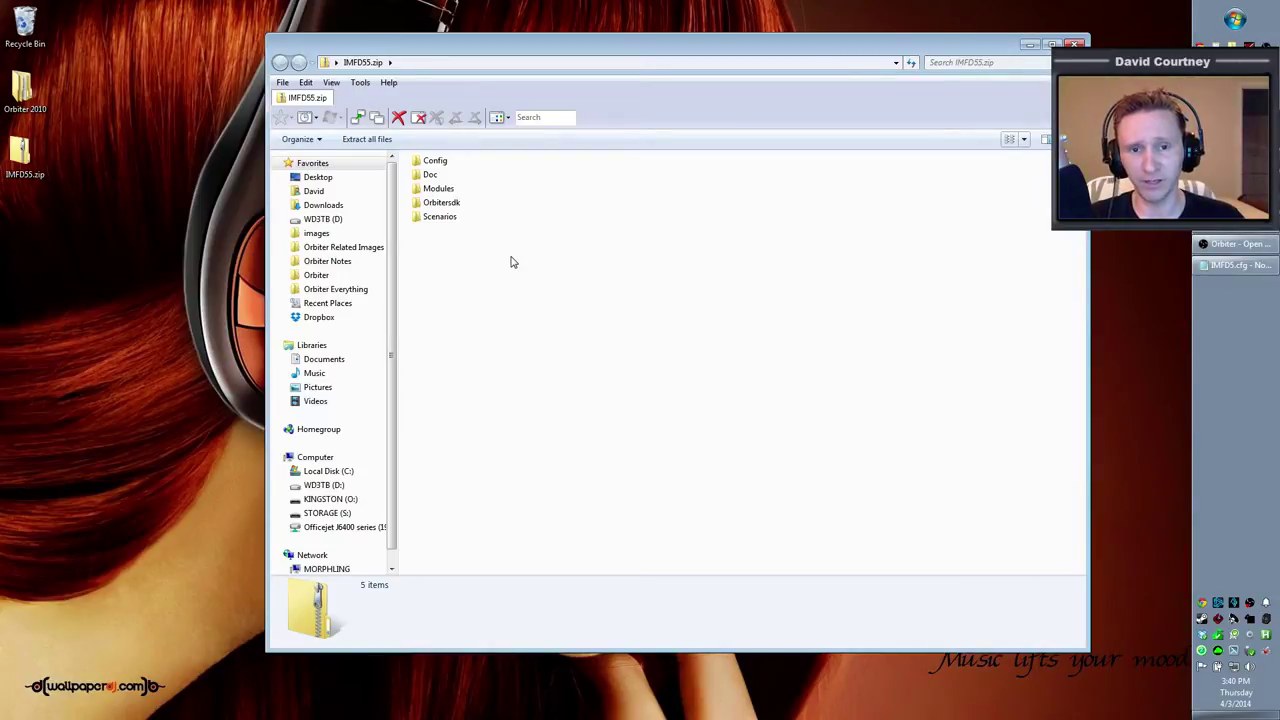
pyautogui.moveTo(485, 200)
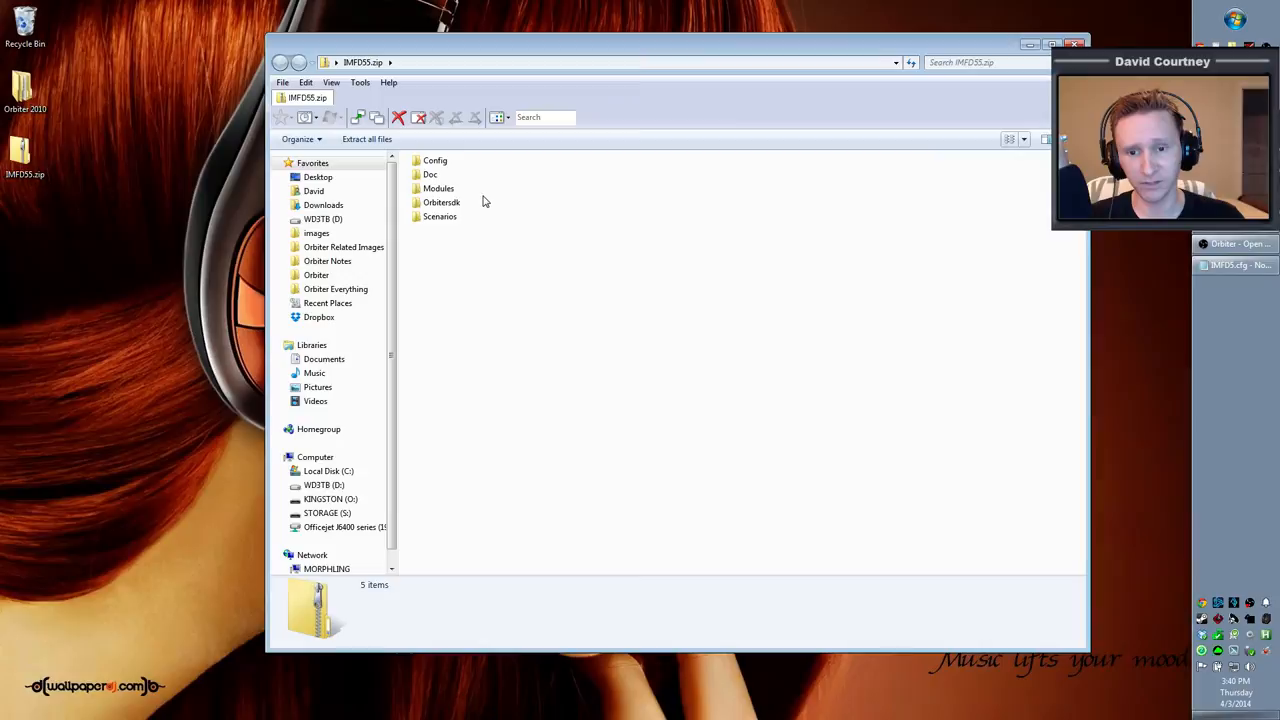
pyautogui.moveTo(489, 222)
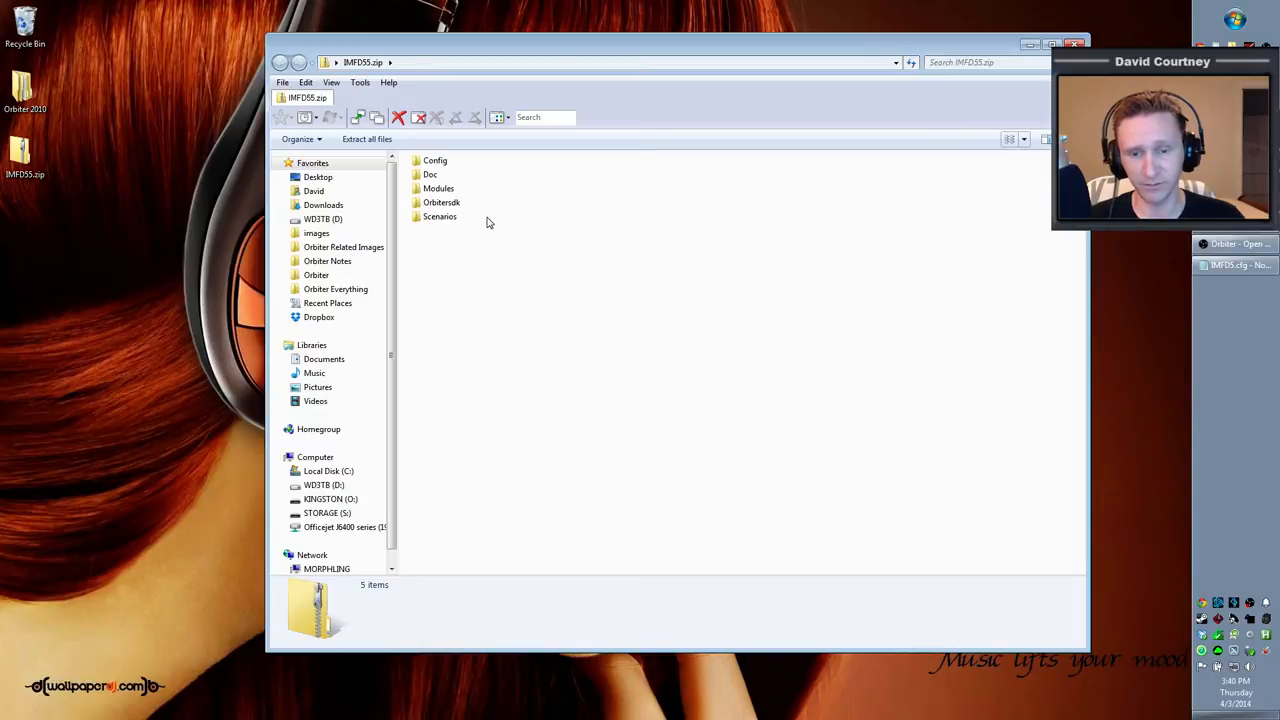
pyautogui.moveTo(597, 250)
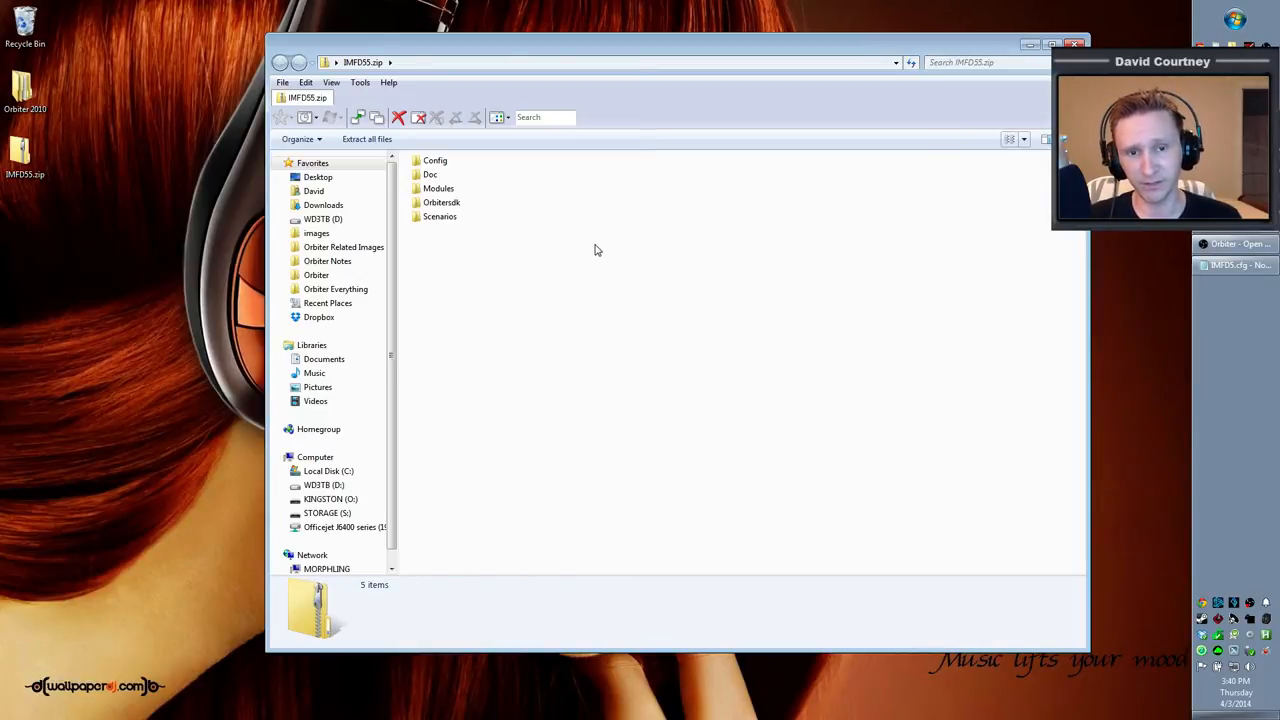
pyautogui.moveTo(571, 247)
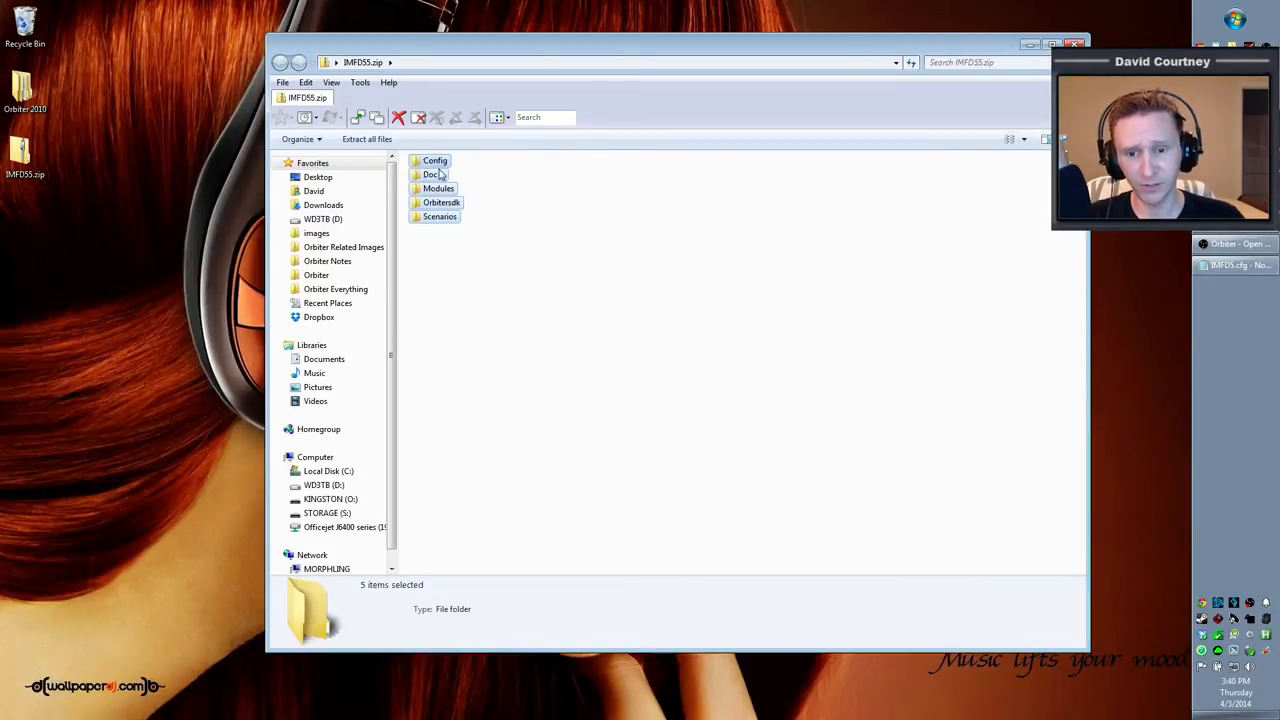
# Step: Select all archive folders, clear them, then pick Doc, Scenarios and Config individually
pyautogui.click(495, 275)
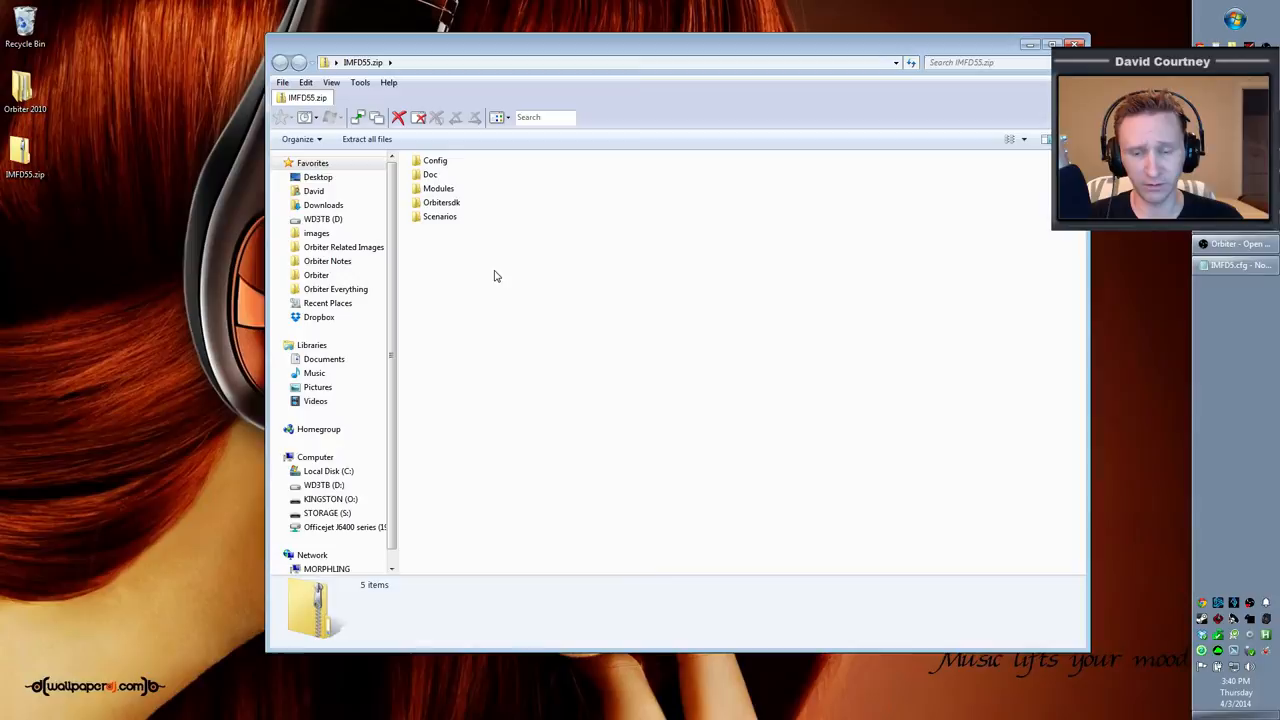
pyautogui.press('ctrl+a')
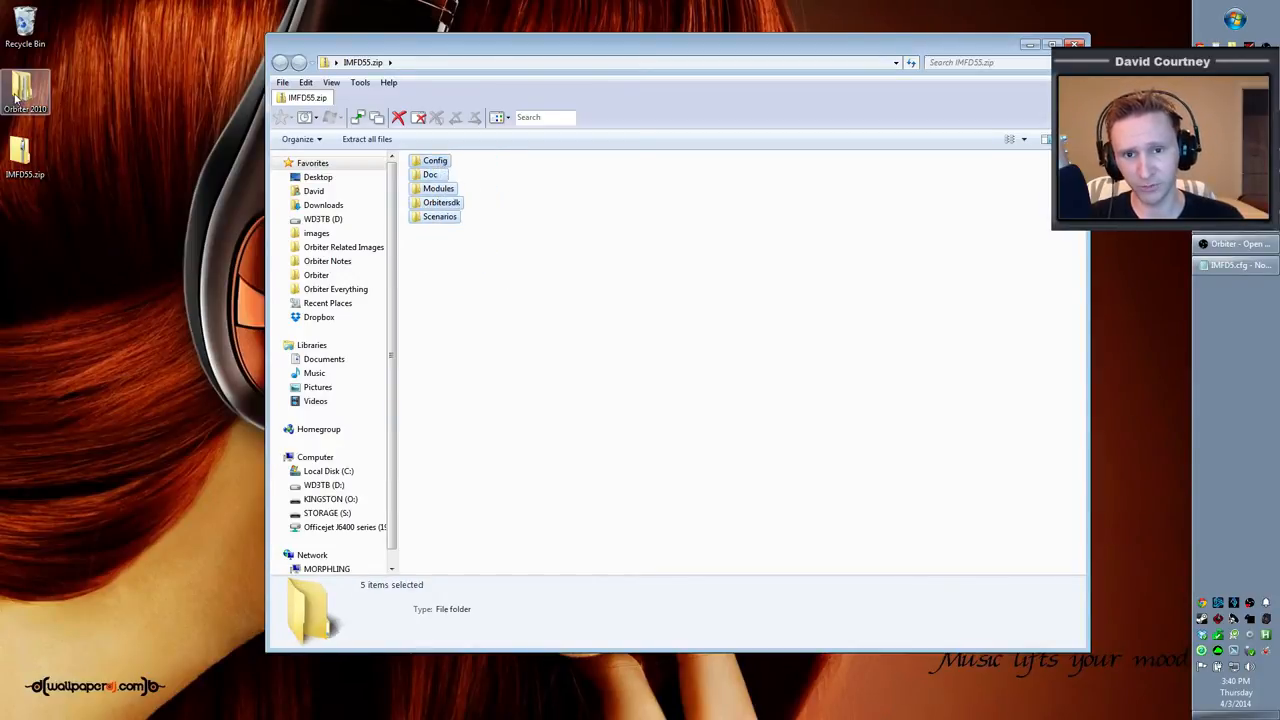
pyautogui.click(700, 350)
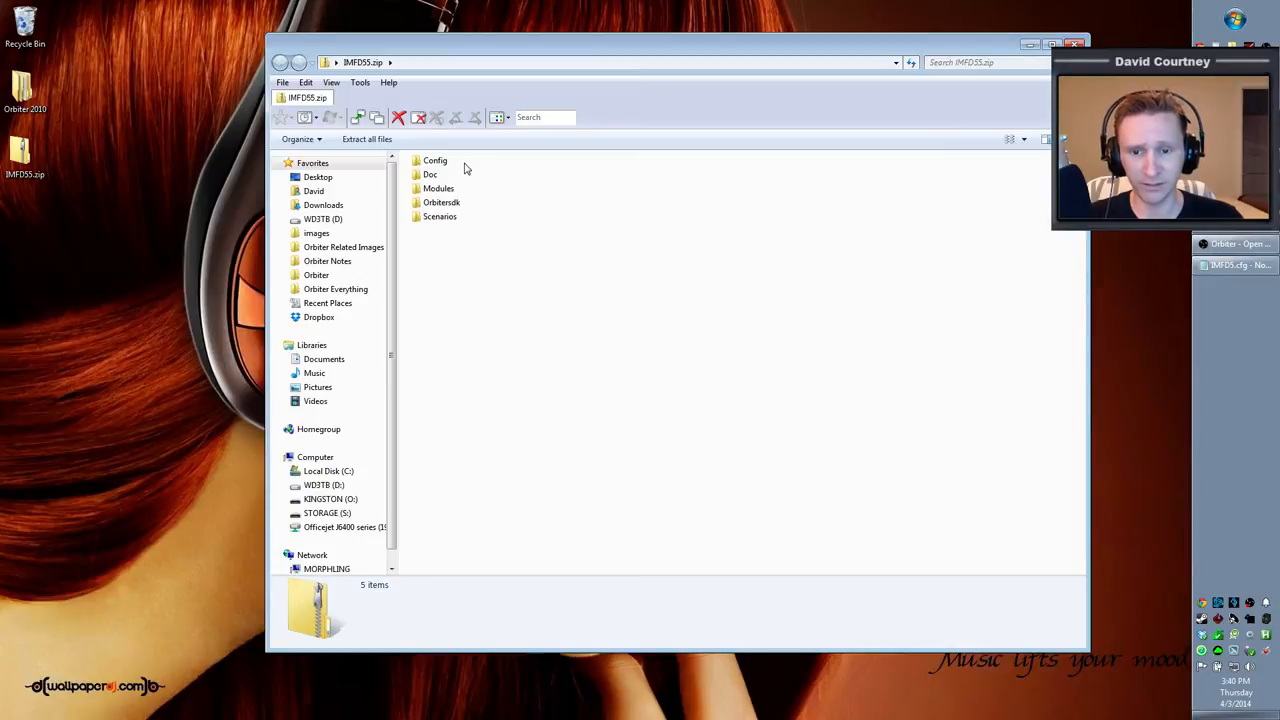
pyautogui.click(430, 174)
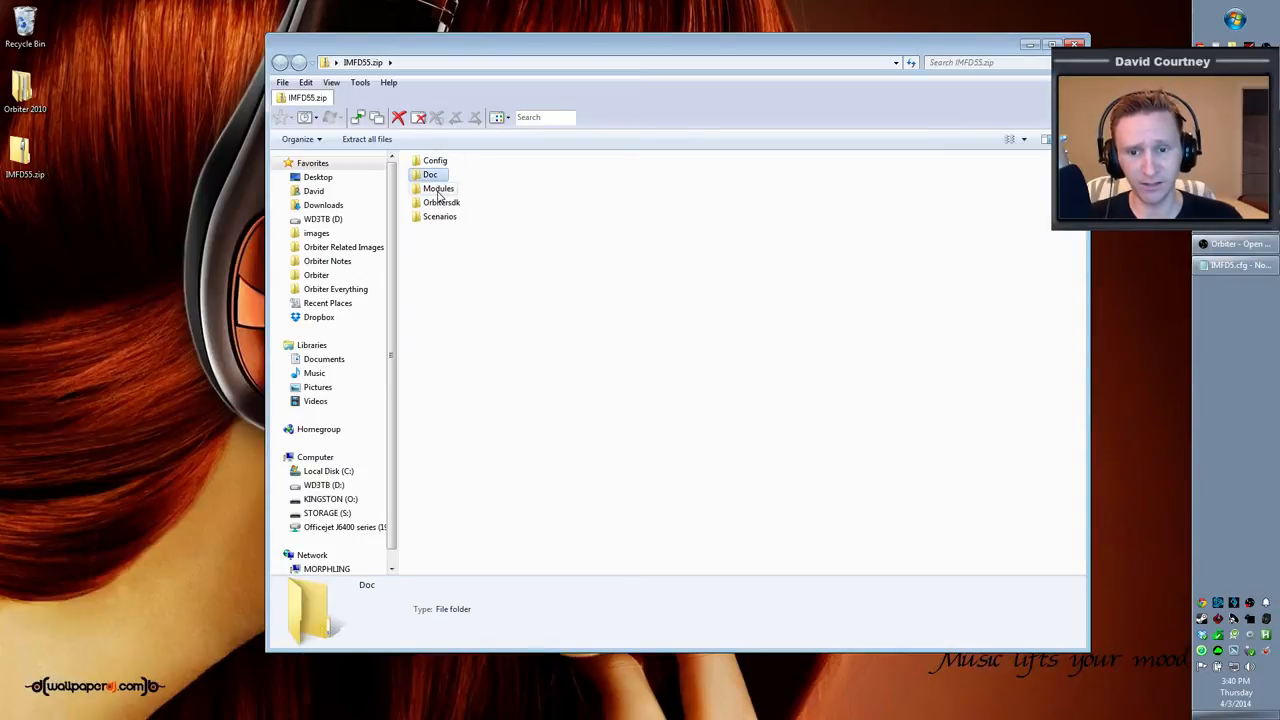
pyautogui.click(440, 216)
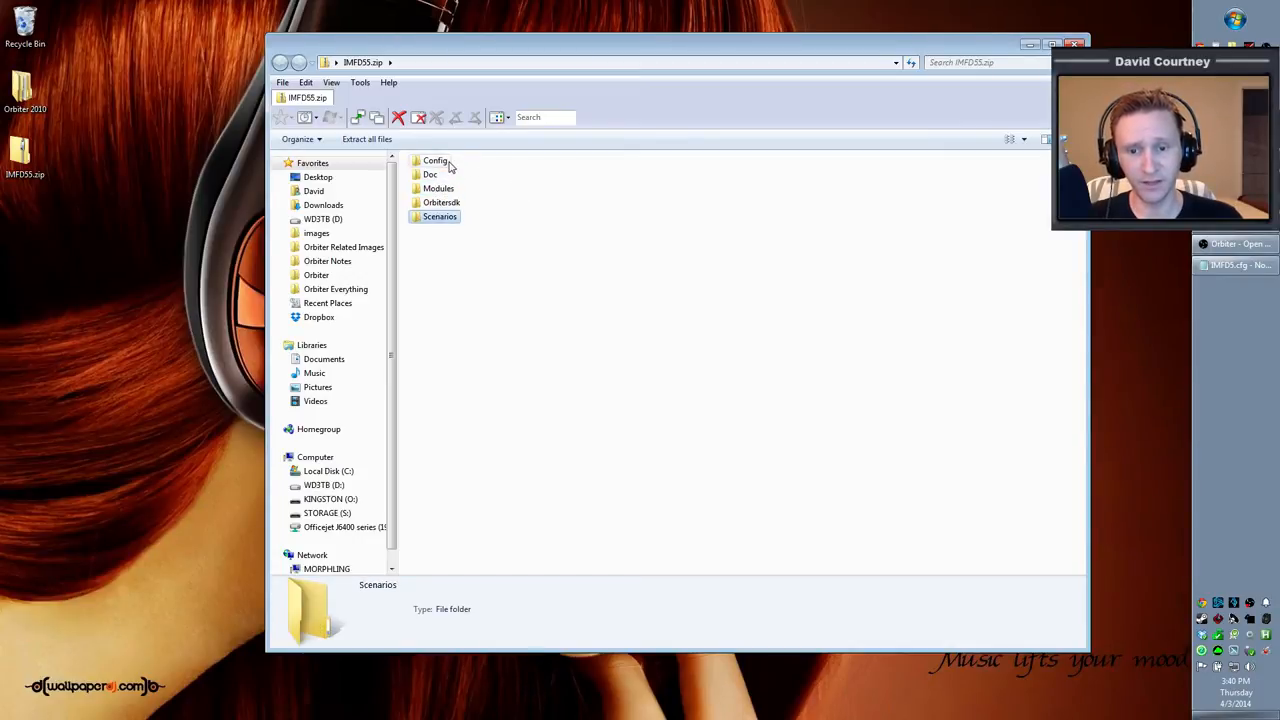
pyautogui.click(435, 160)
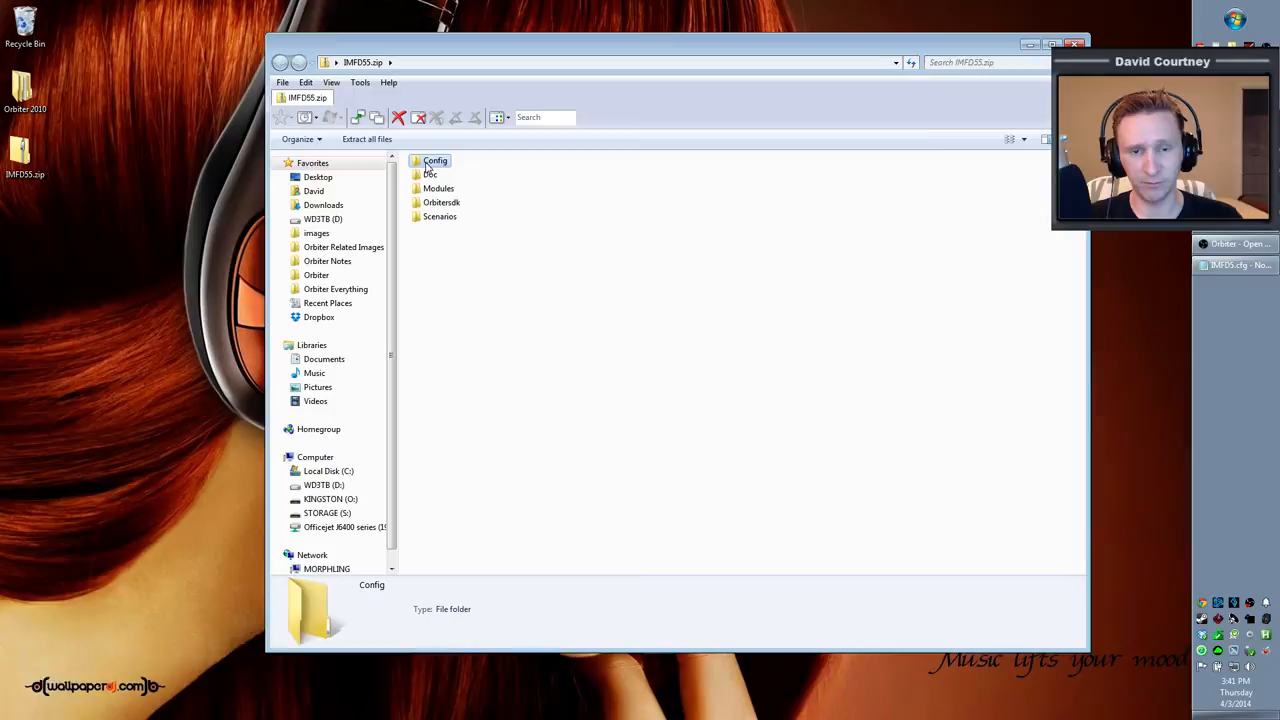
pyautogui.moveTo(420, 167)
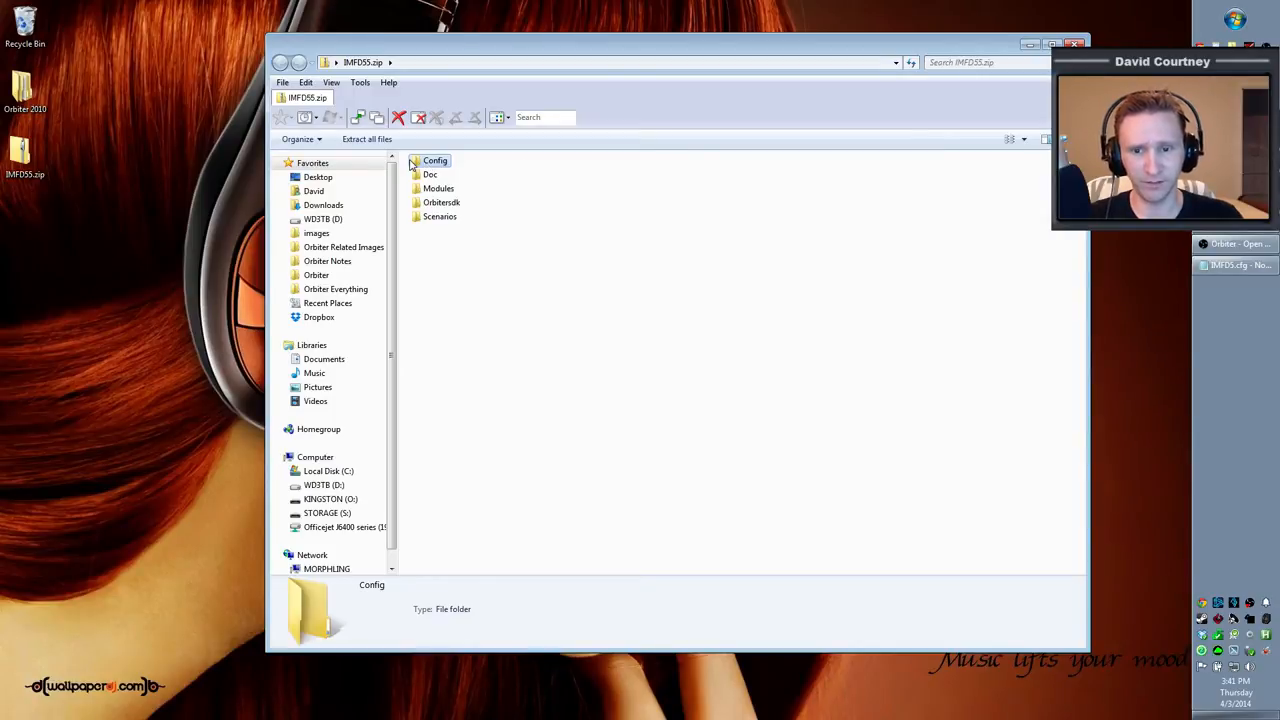
pyautogui.moveTo(432, 177)
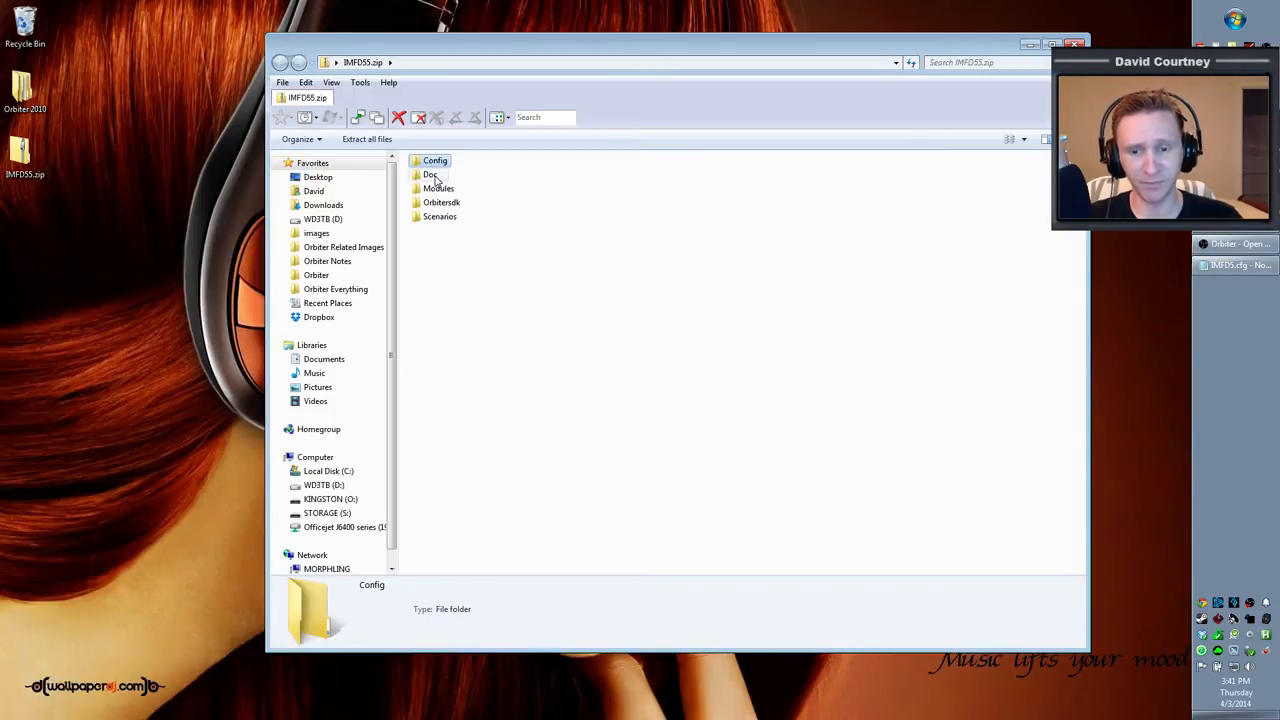
# Step: Point out the Doc, Modules, Orbitersdk and Scenarios folders in turn
pyautogui.click(430, 174)
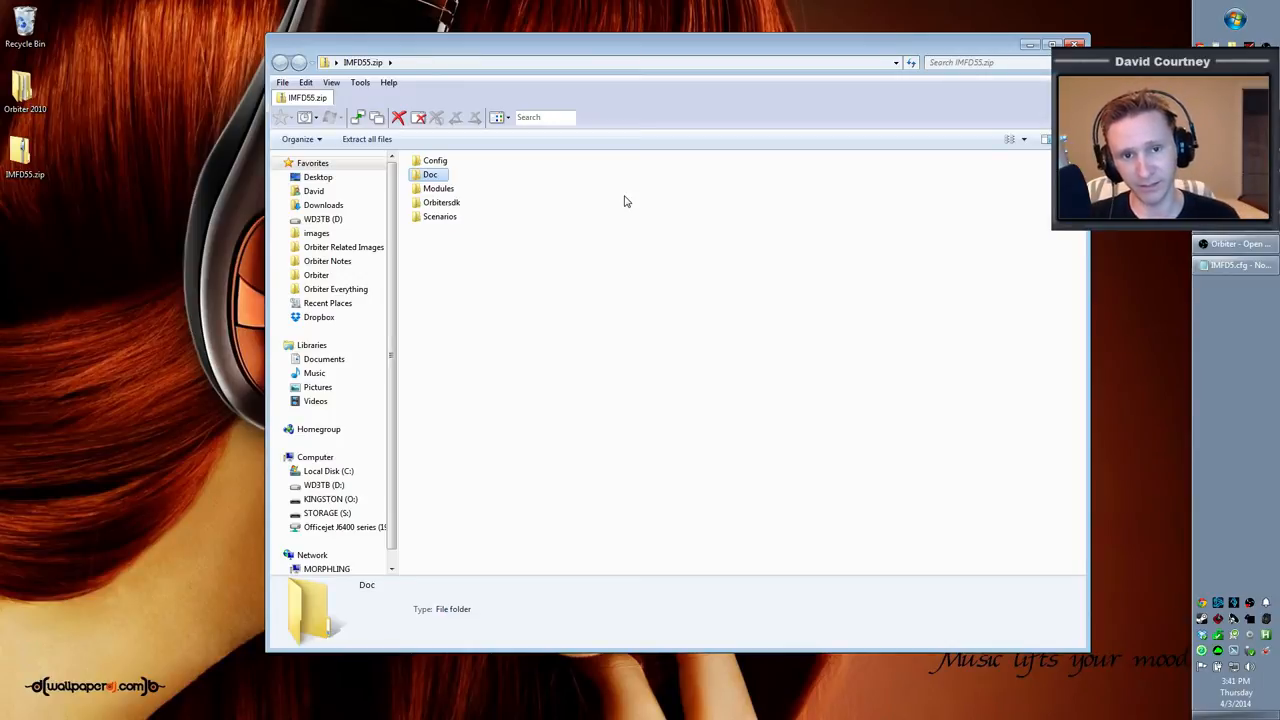
pyautogui.click(438, 188)
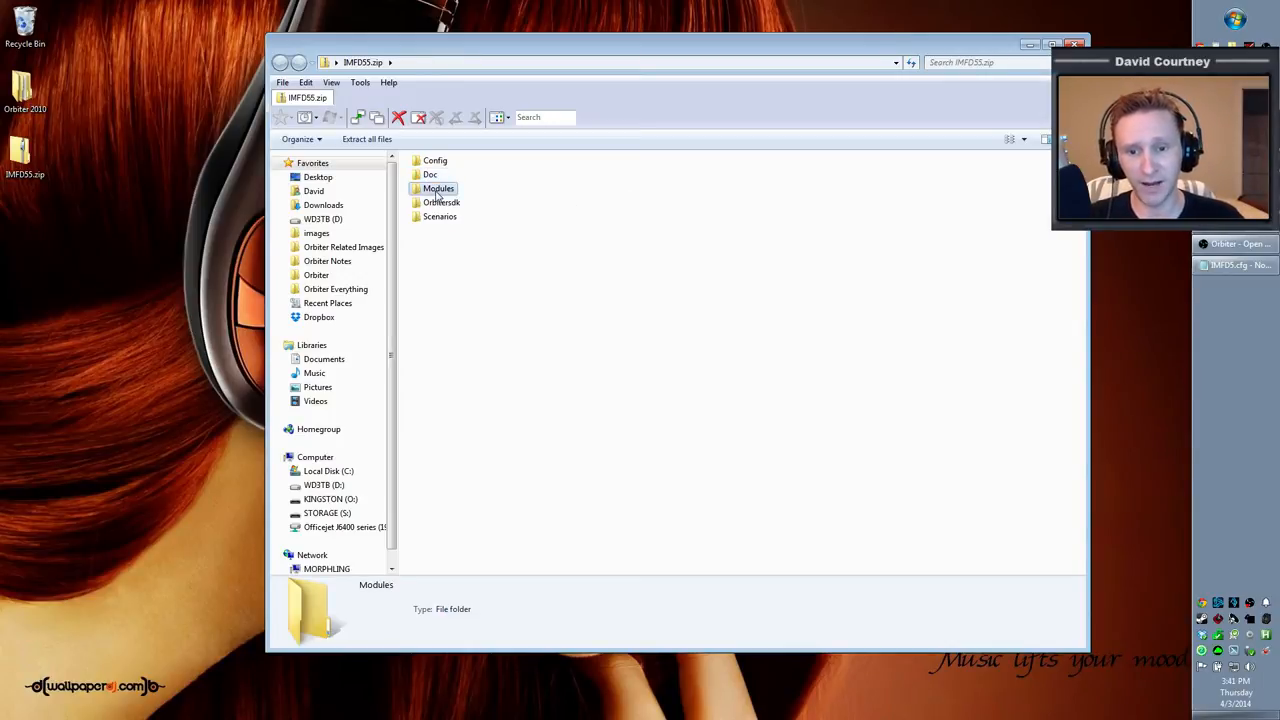
pyautogui.moveTo(530, 203)
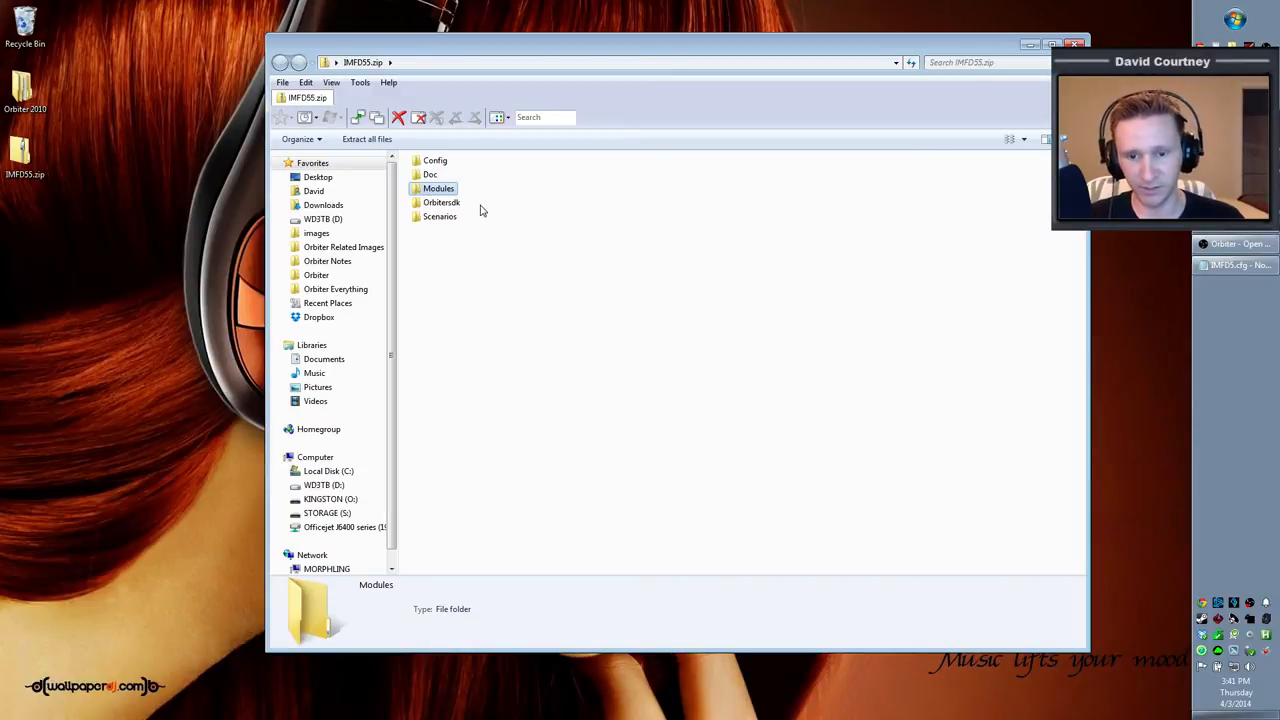
pyautogui.click(441, 202)
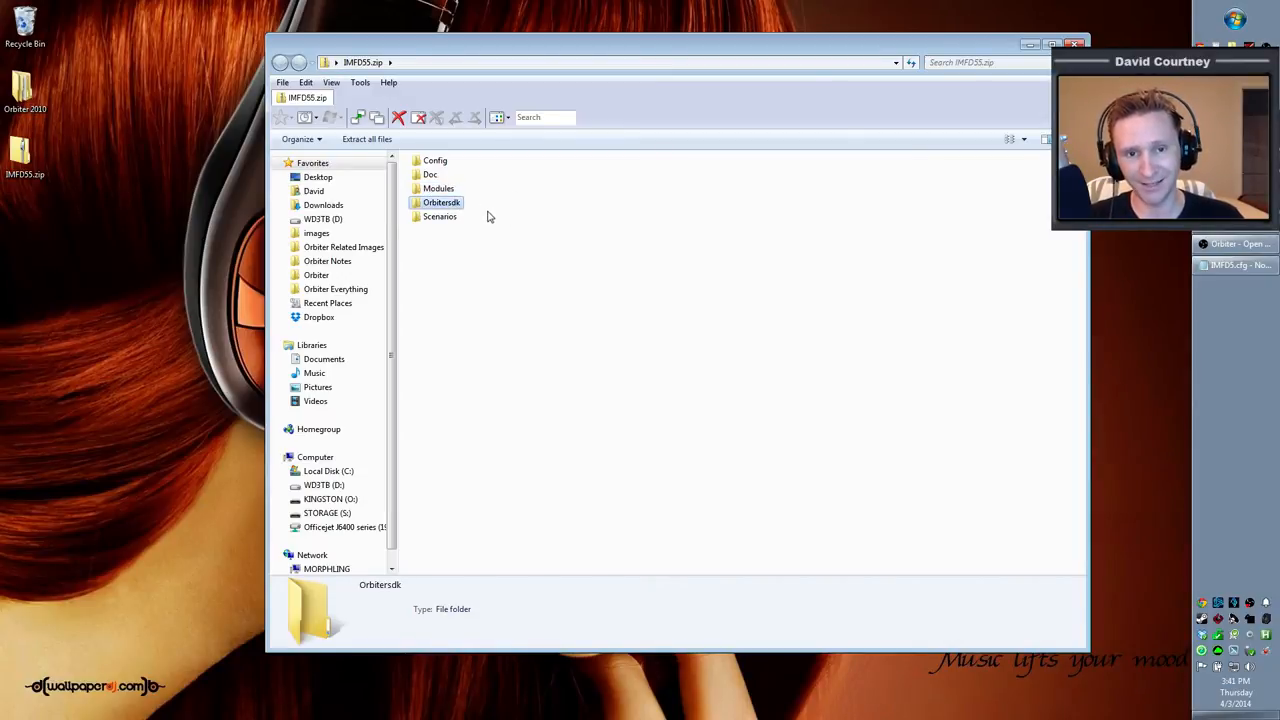
pyautogui.moveTo(555, 246)
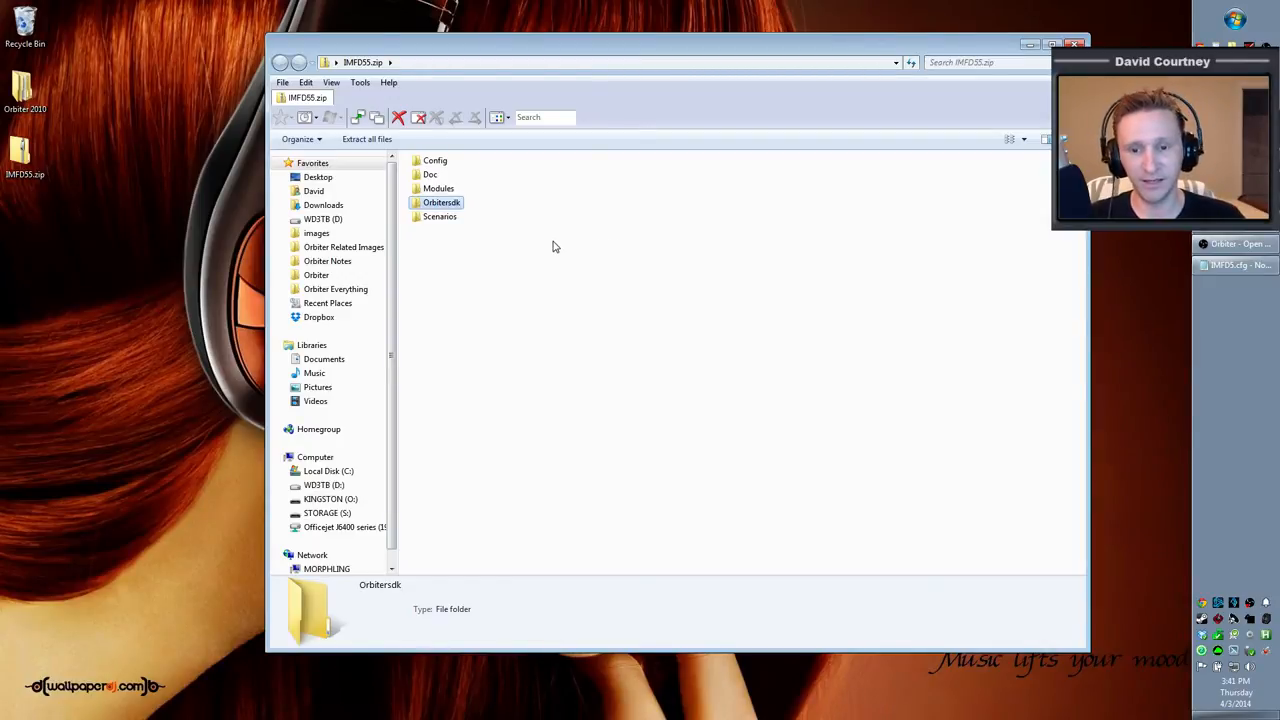
pyautogui.moveTo(440, 217)
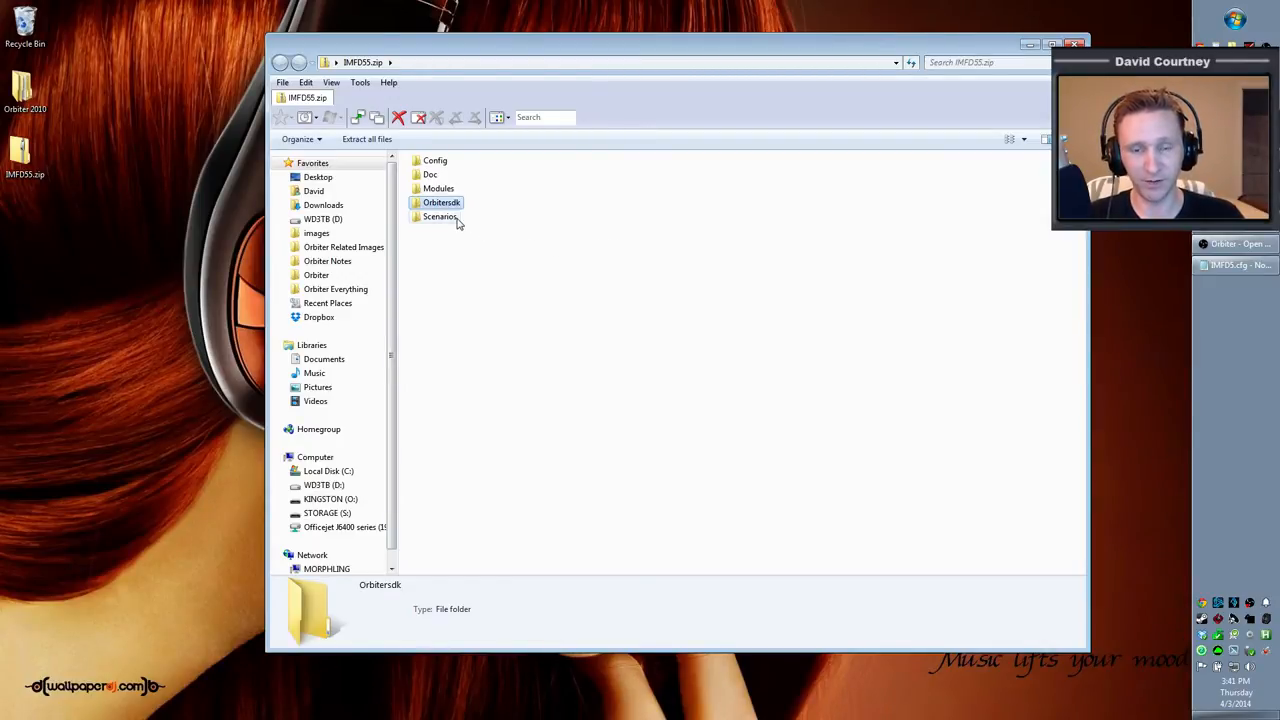
pyautogui.click(440, 217)
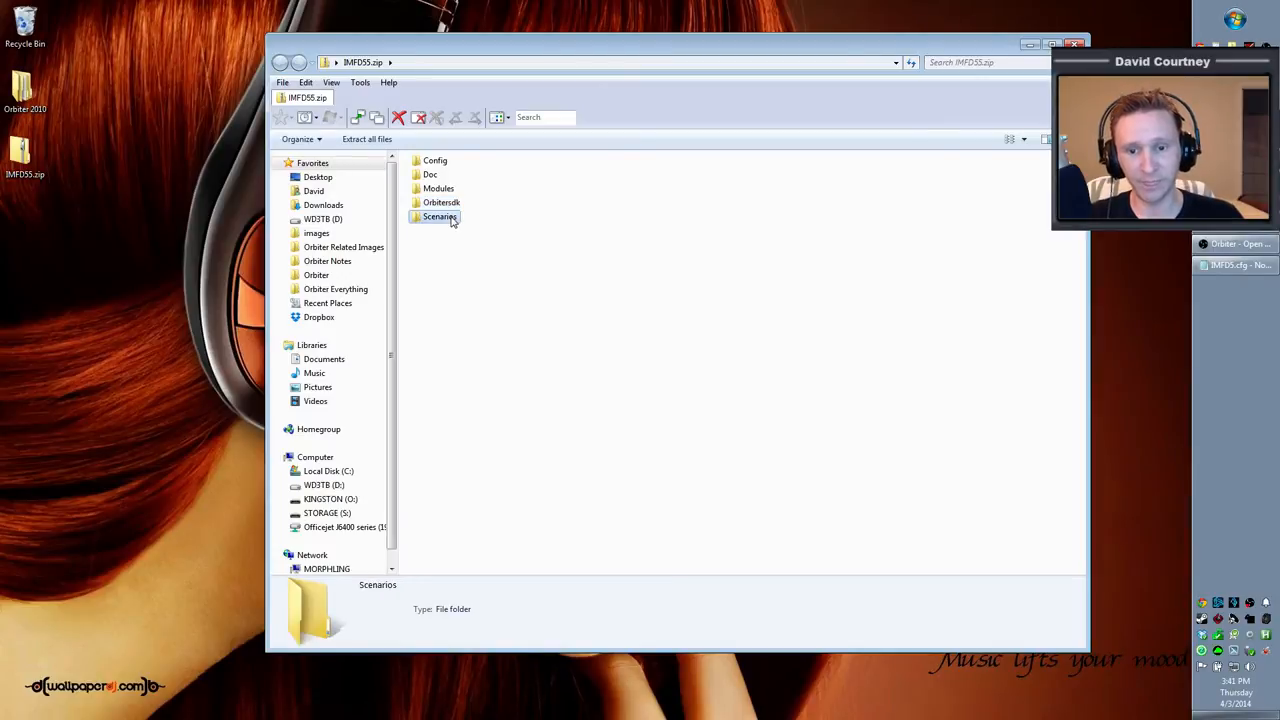
pyautogui.moveTo(457, 245)
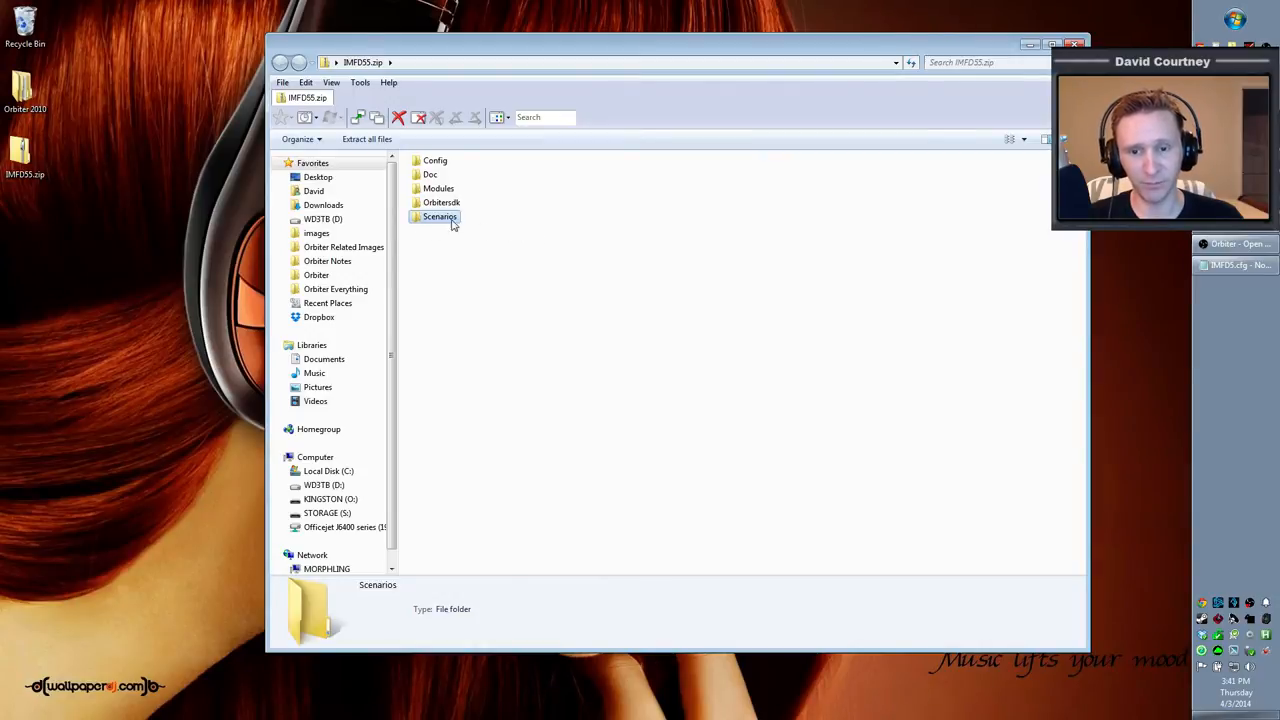
pyautogui.moveTo(520, 220)
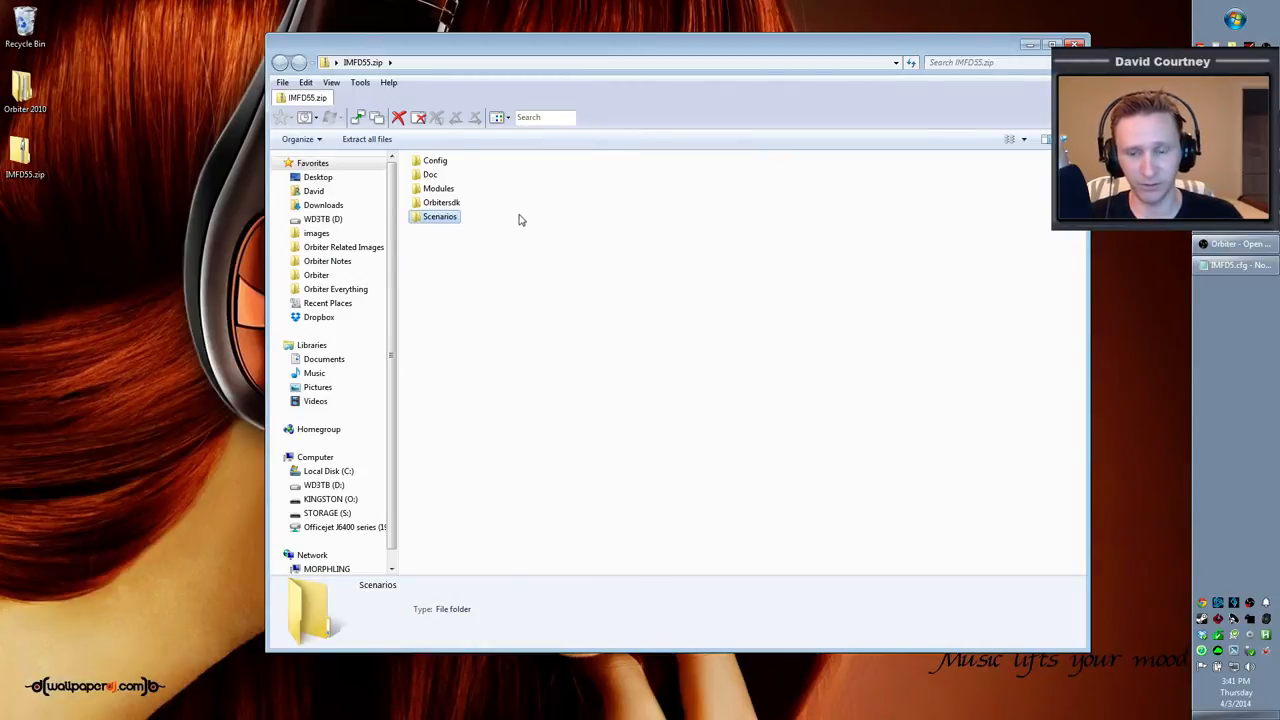
# Step: Multi-select Config and Modules, briefly adding then dropping Doc
pyautogui.click(435, 160)
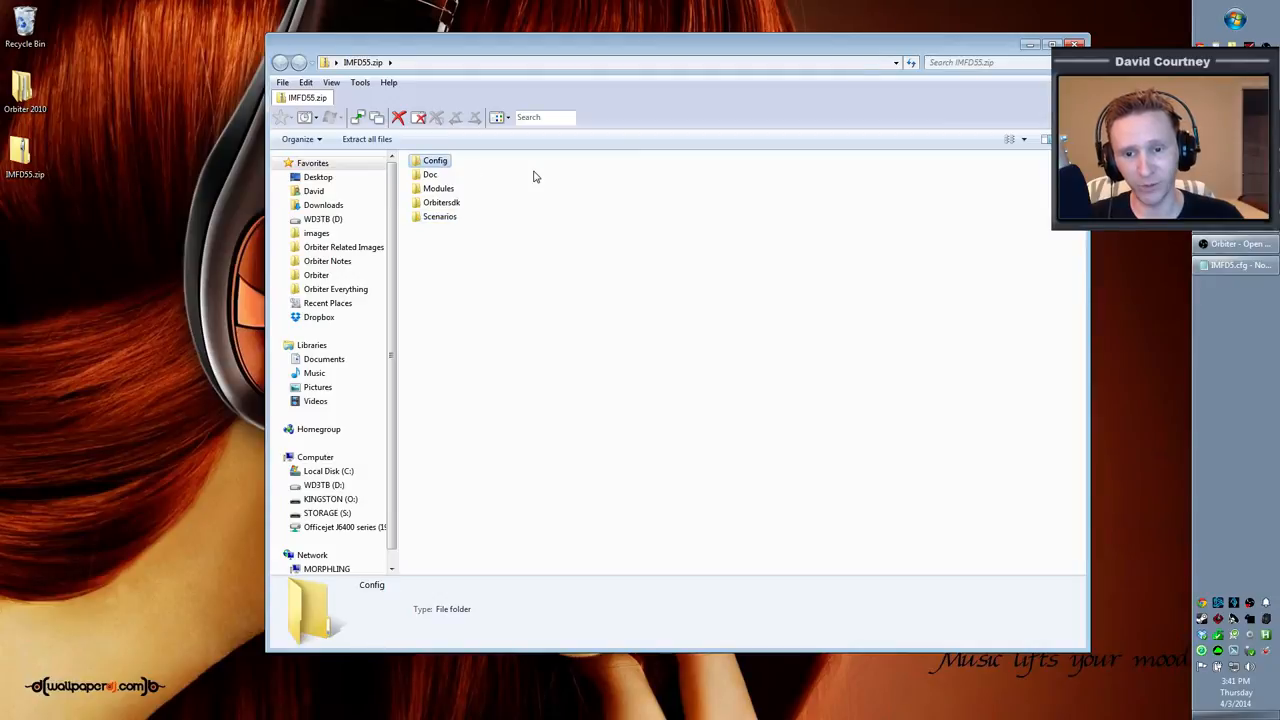
pyautogui.click(438, 188)
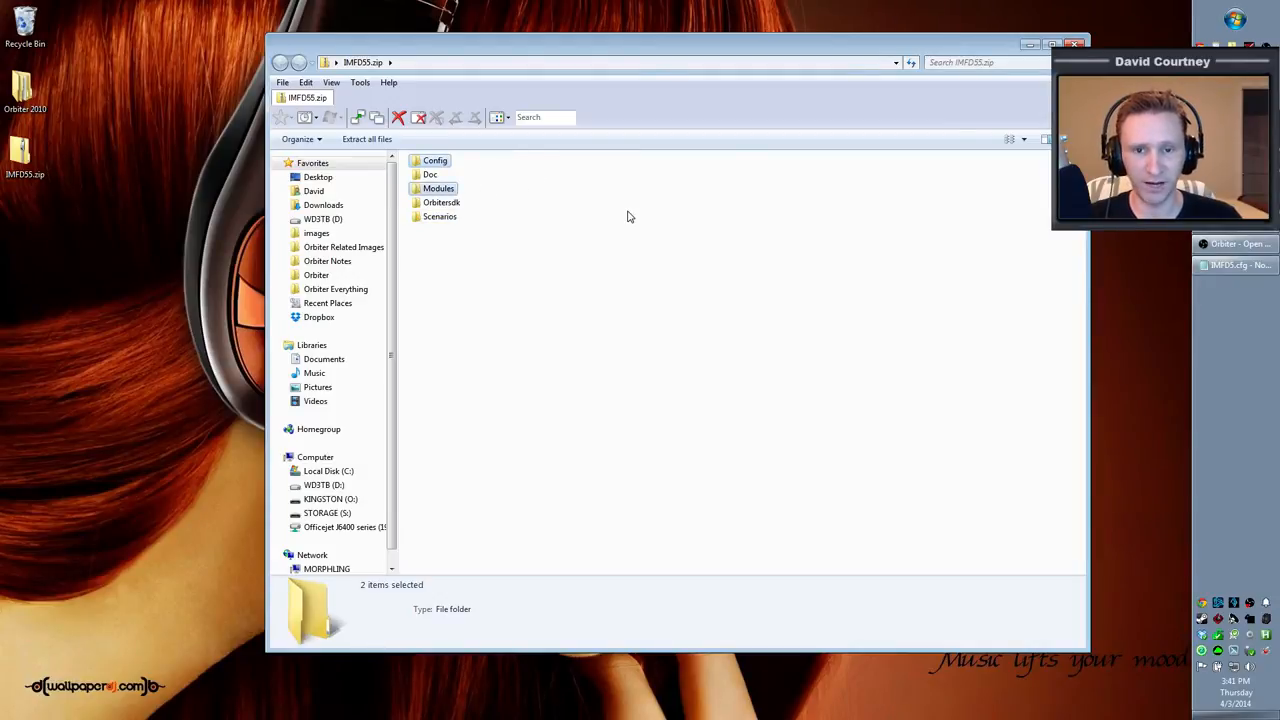
pyautogui.moveTo(610, 206)
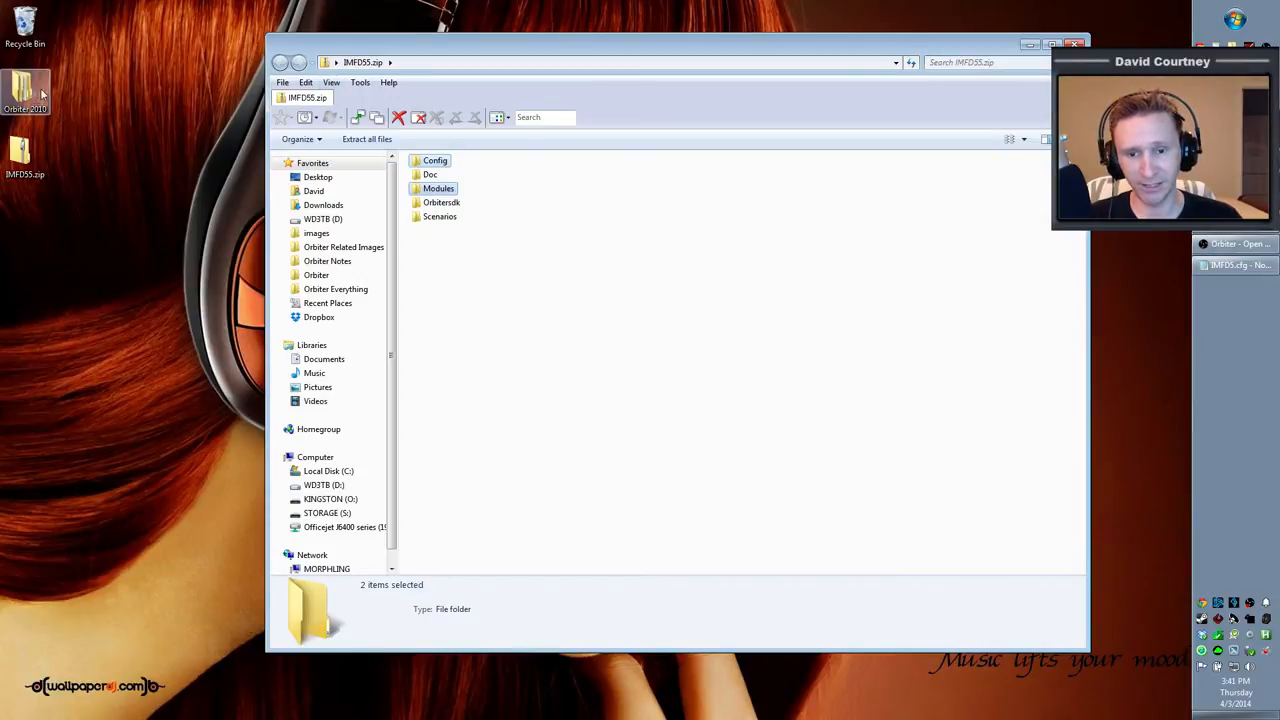
pyautogui.click(430, 174)
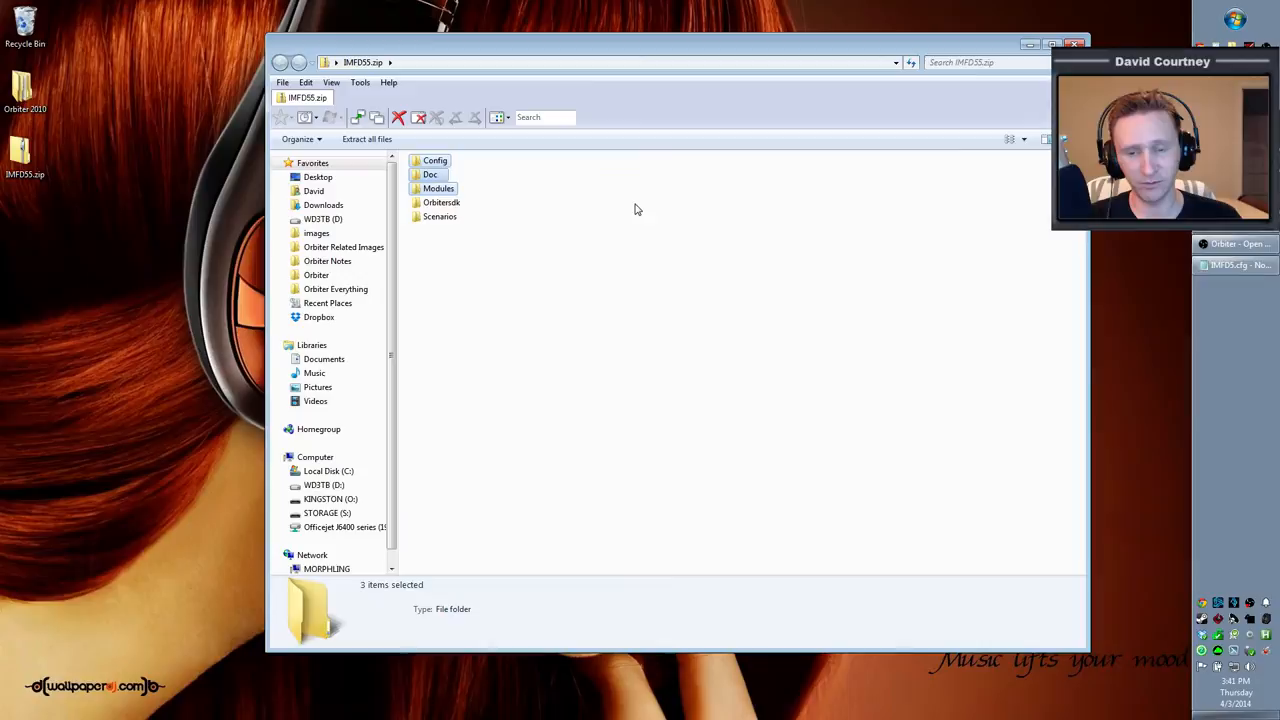
pyautogui.moveTo(493, 155)
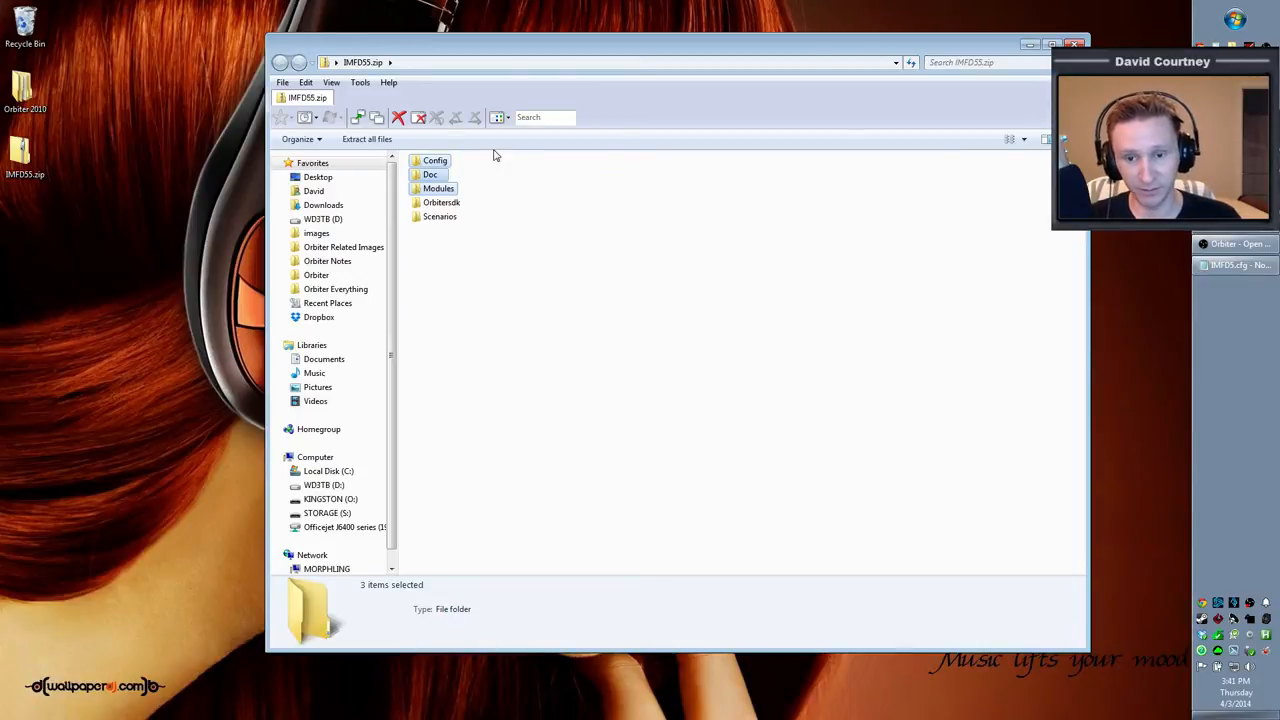
pyautogui.moveTo(480, 215)
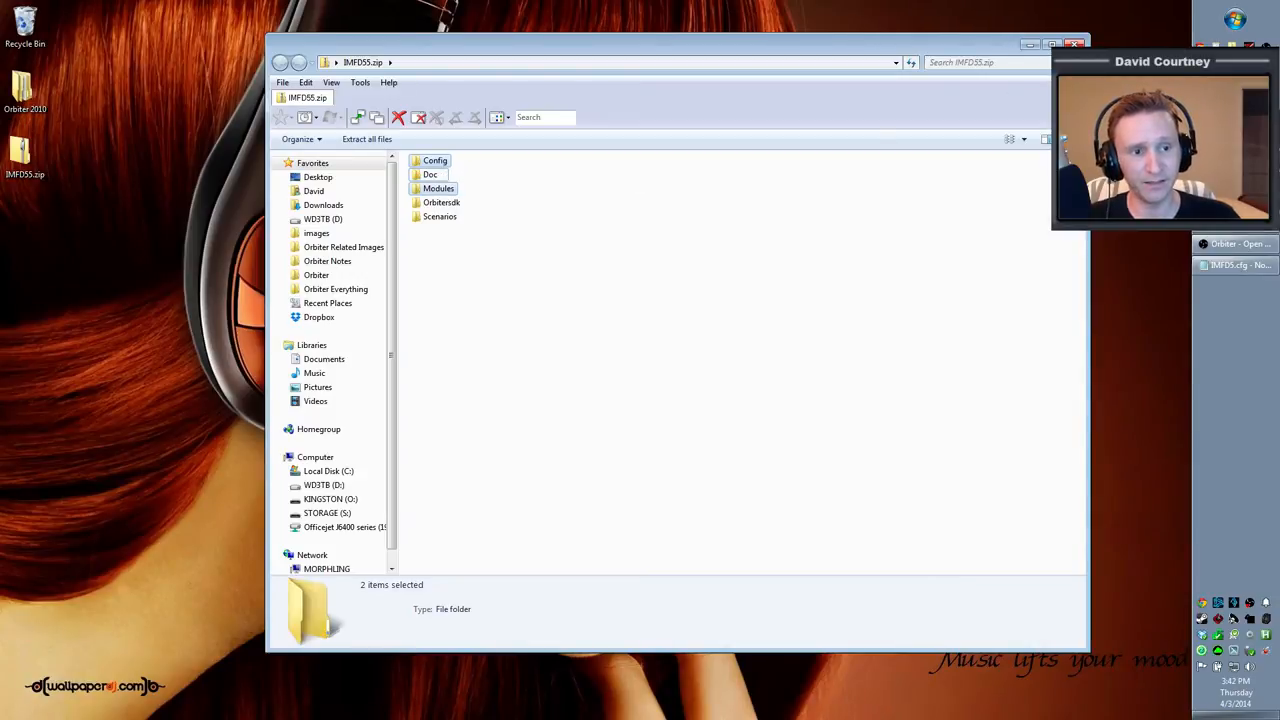
pyautogui.click(1075, 44)
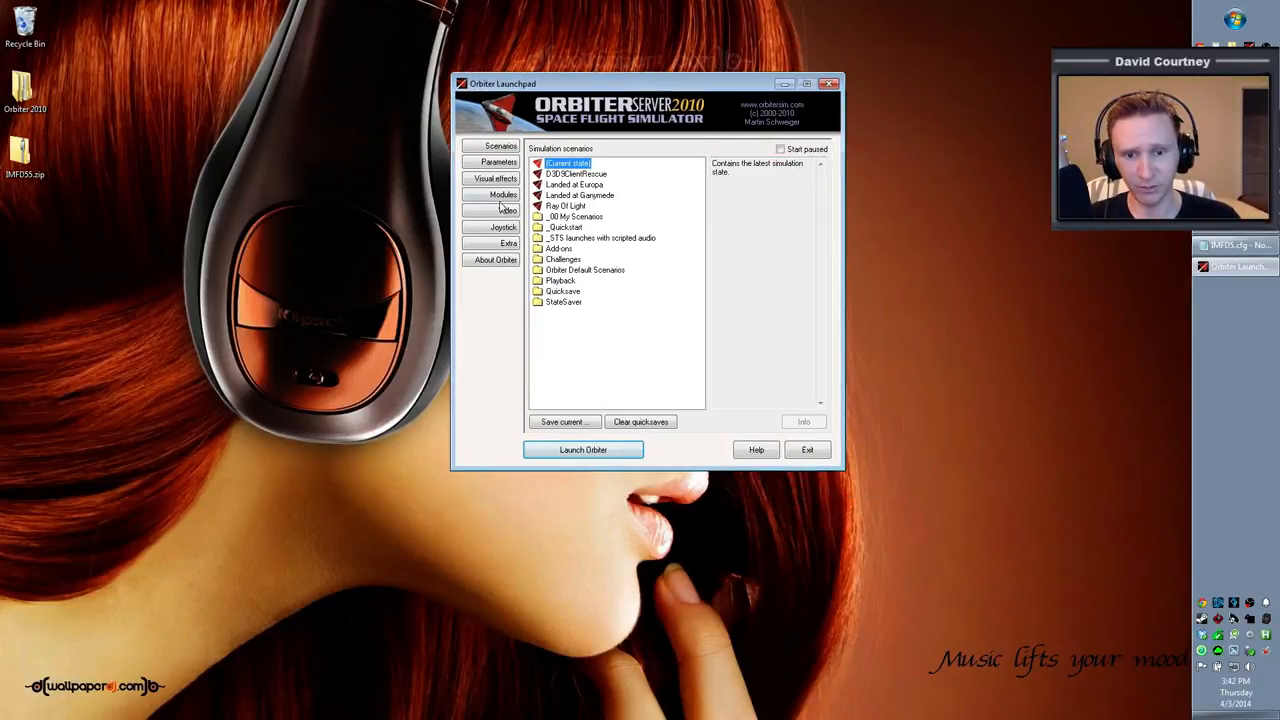
# Step: Confirm InterMFD55 is ticked in Launchpad's Modules list, then exit Launchpad
pyautogui.click(503, 194)
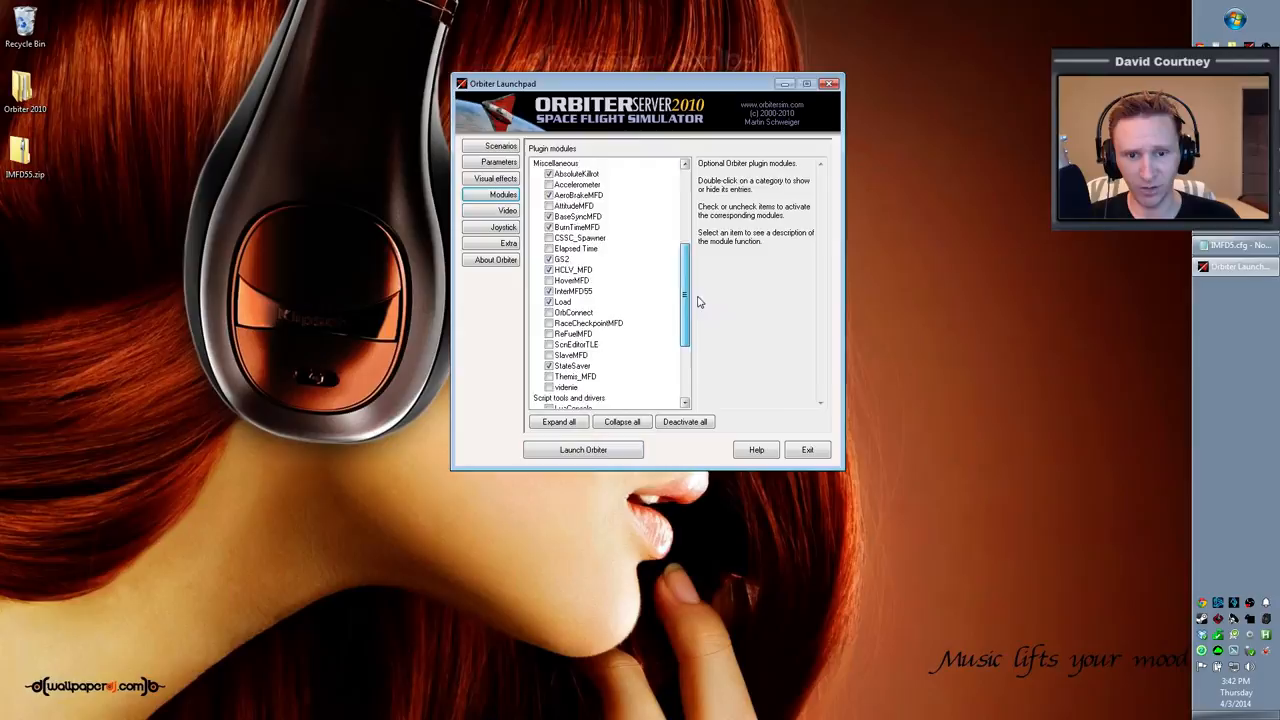
pyautogui.scroll(3)
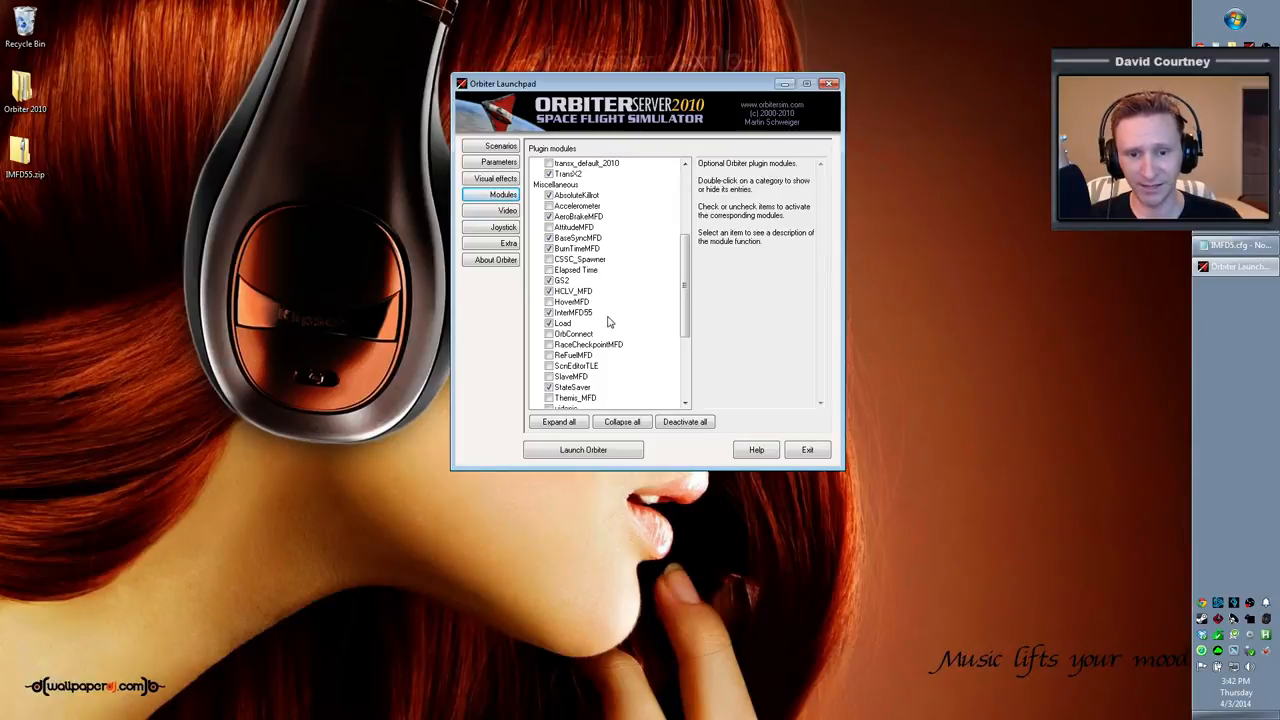
pyautogui.moveTo(582, 260)
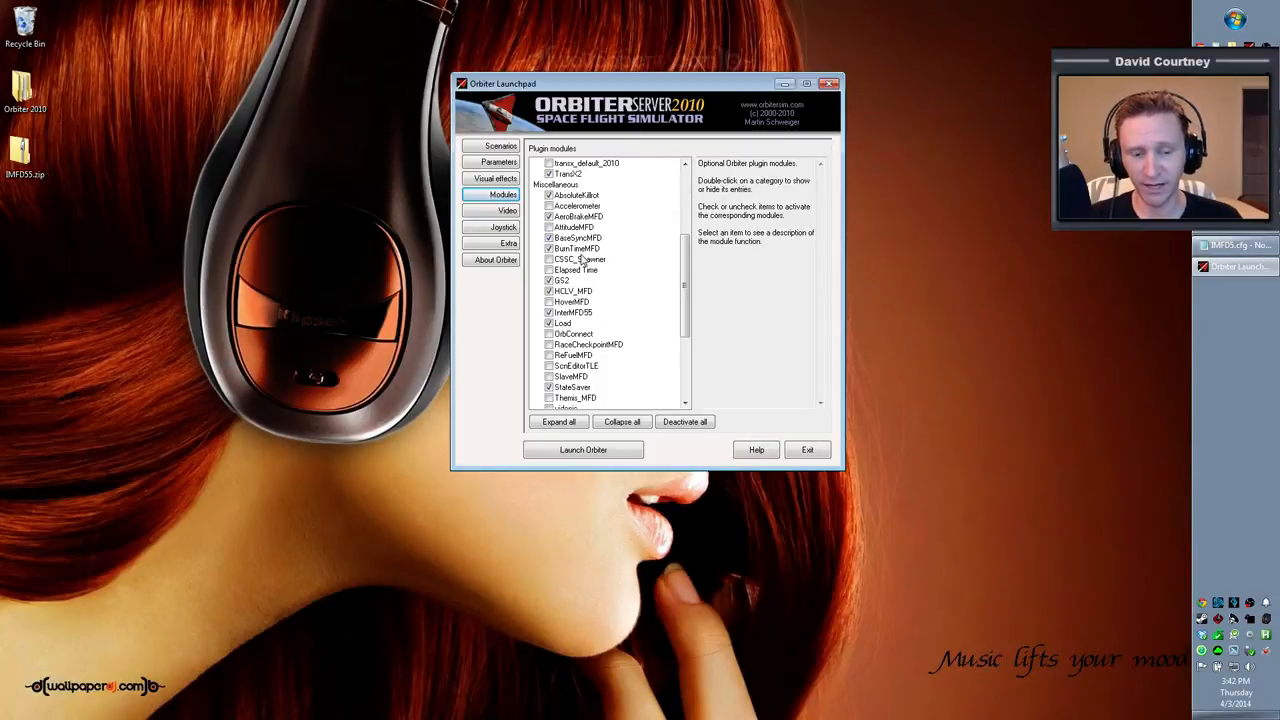
pyautogui.moveTo(863, 427)
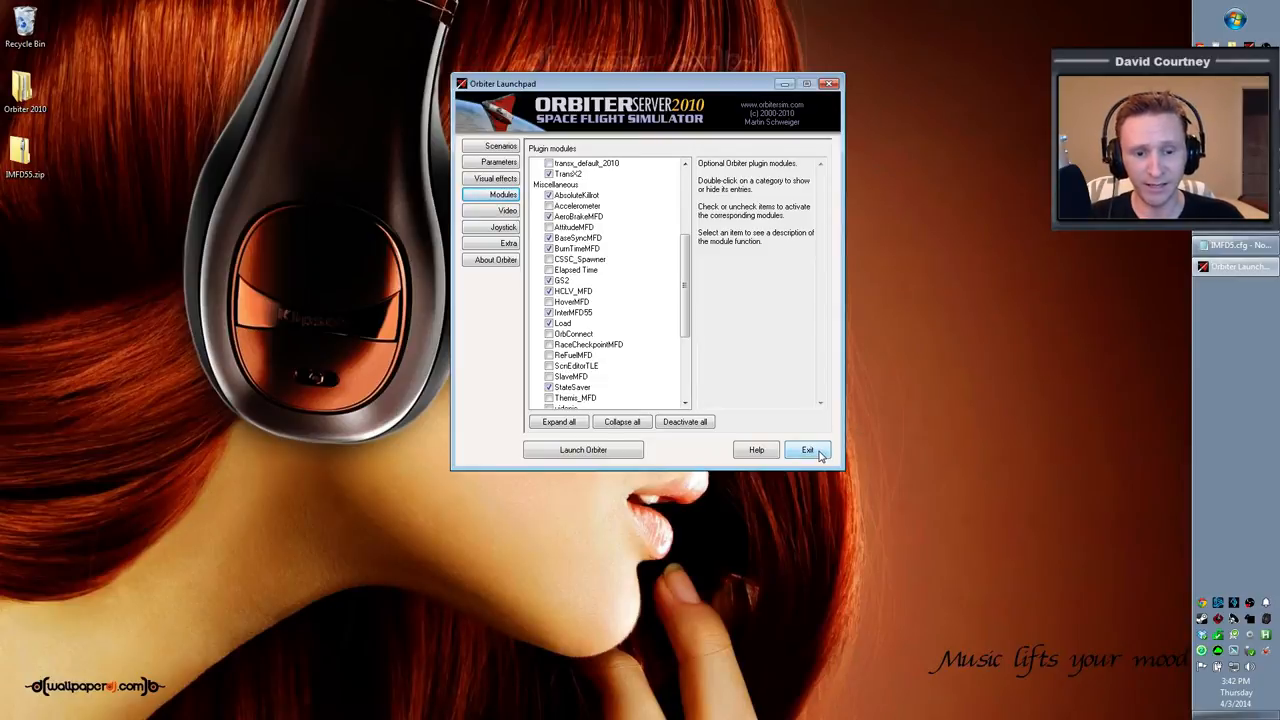
pyautogui.click(807, 449)
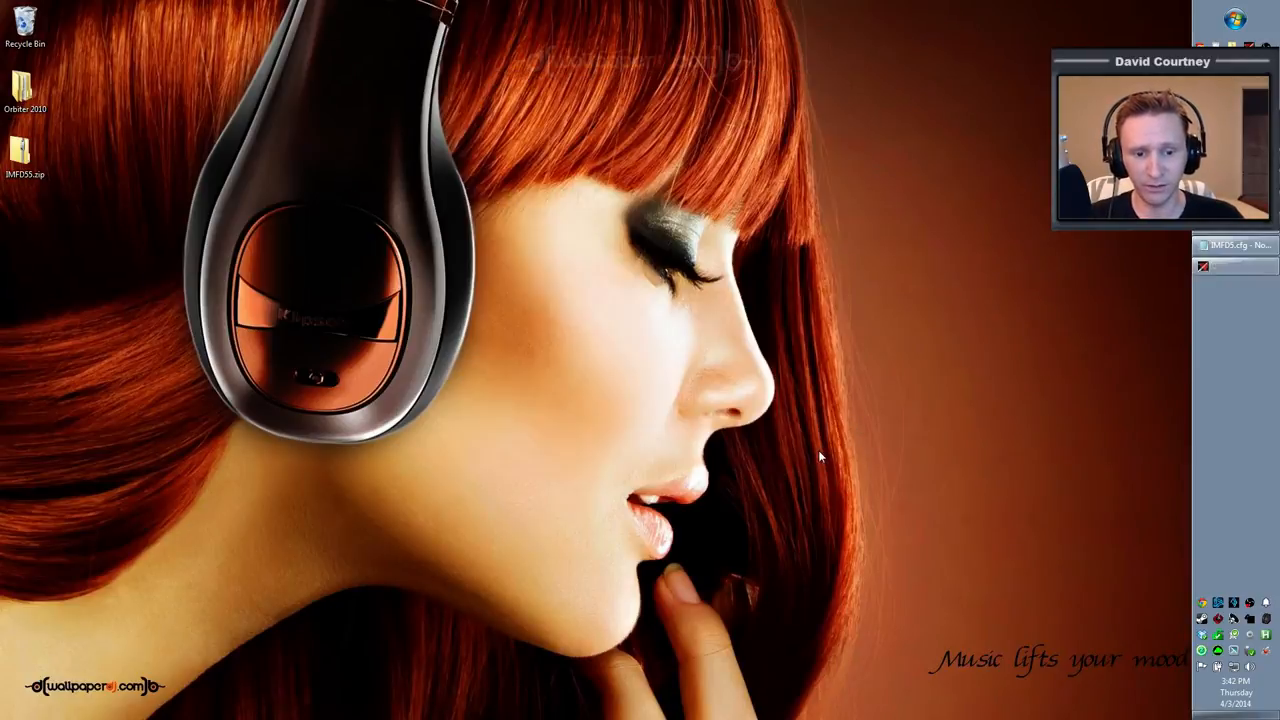
pyautogui.moveTo(110, 104)
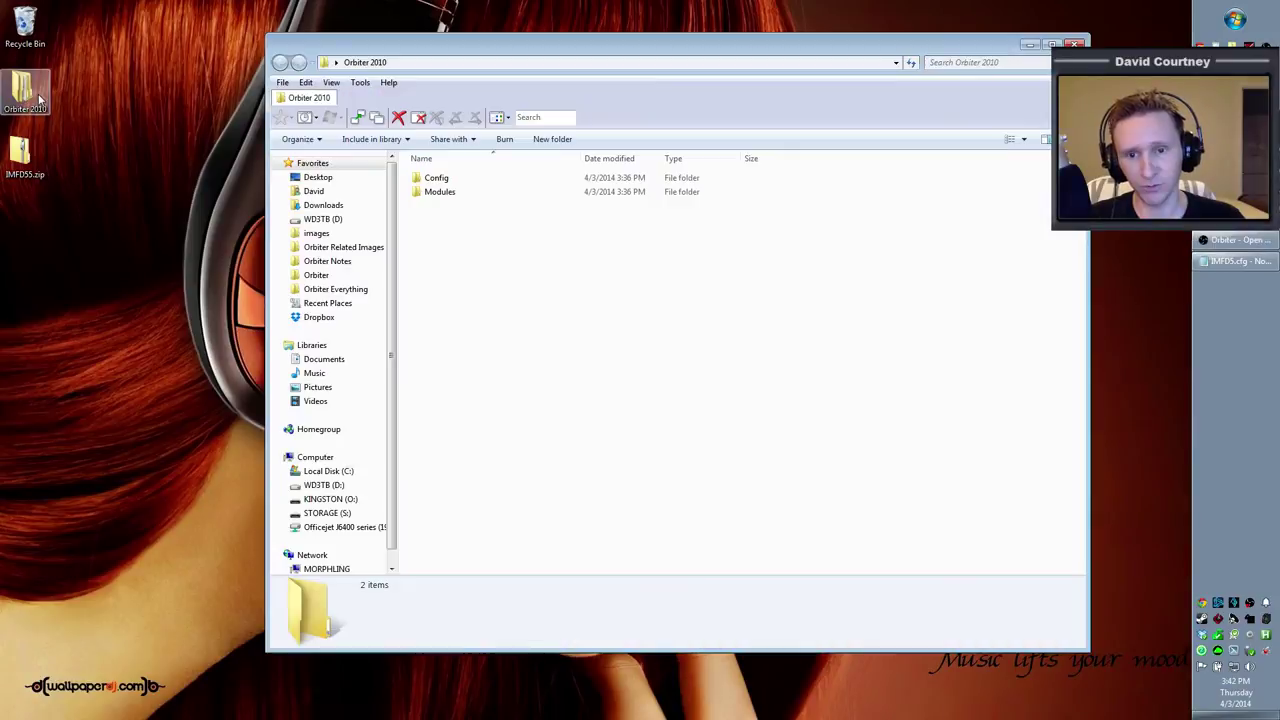
# Step: Open the Orbiter 2010 Config folder and open IMFD5.cfg in Notepad
pyautogui.click(440, 191)
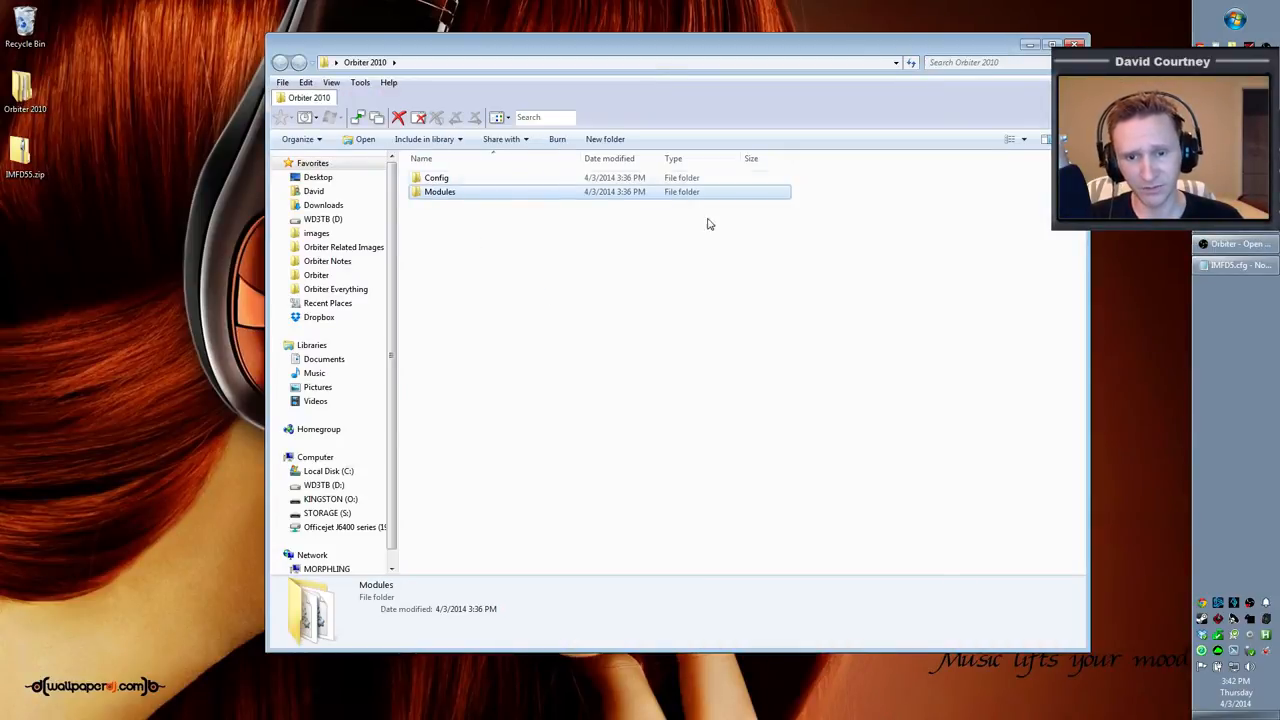
pyautogui.click(445, 243)
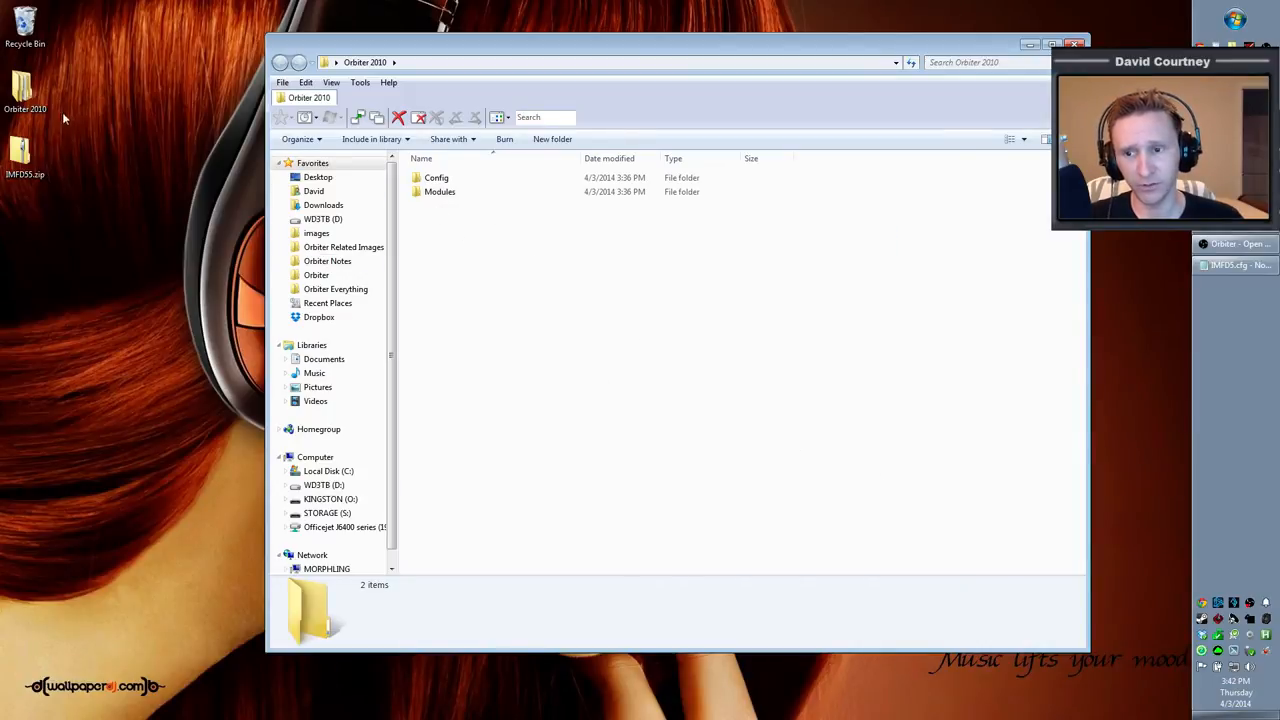
pyautogui.click(436, 177)
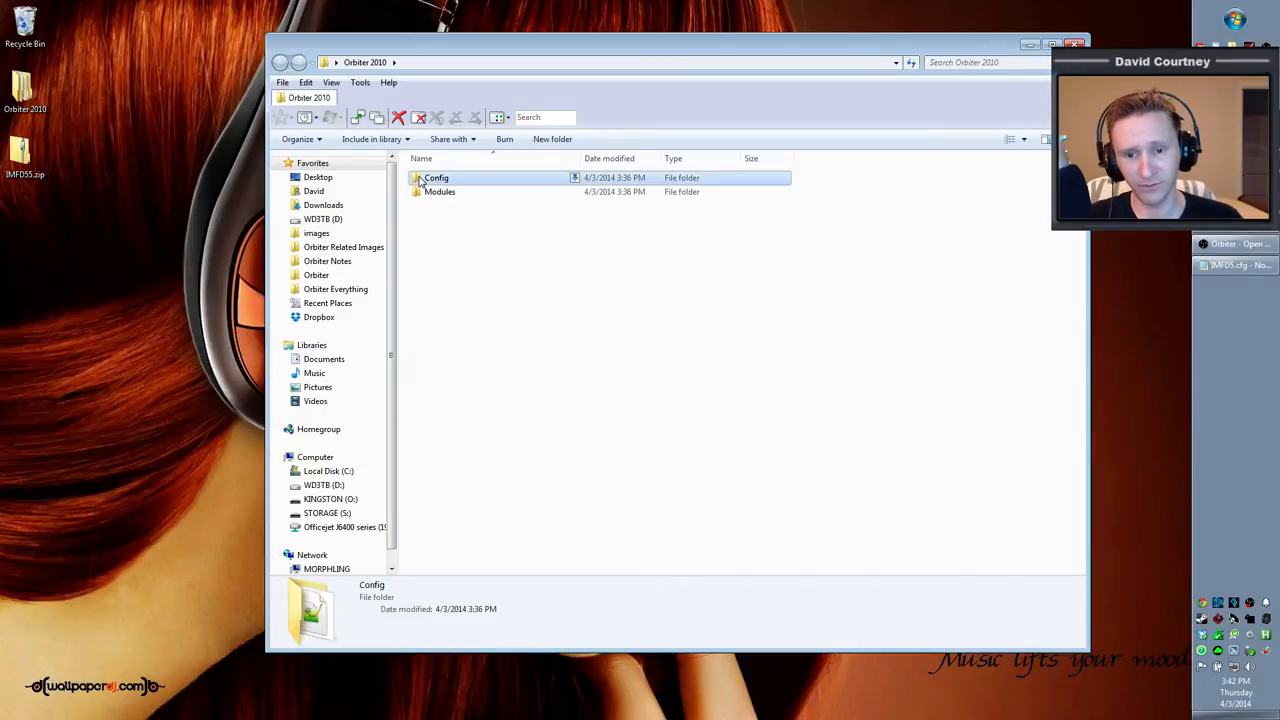
pyautogui.doubleClick(436, 177)
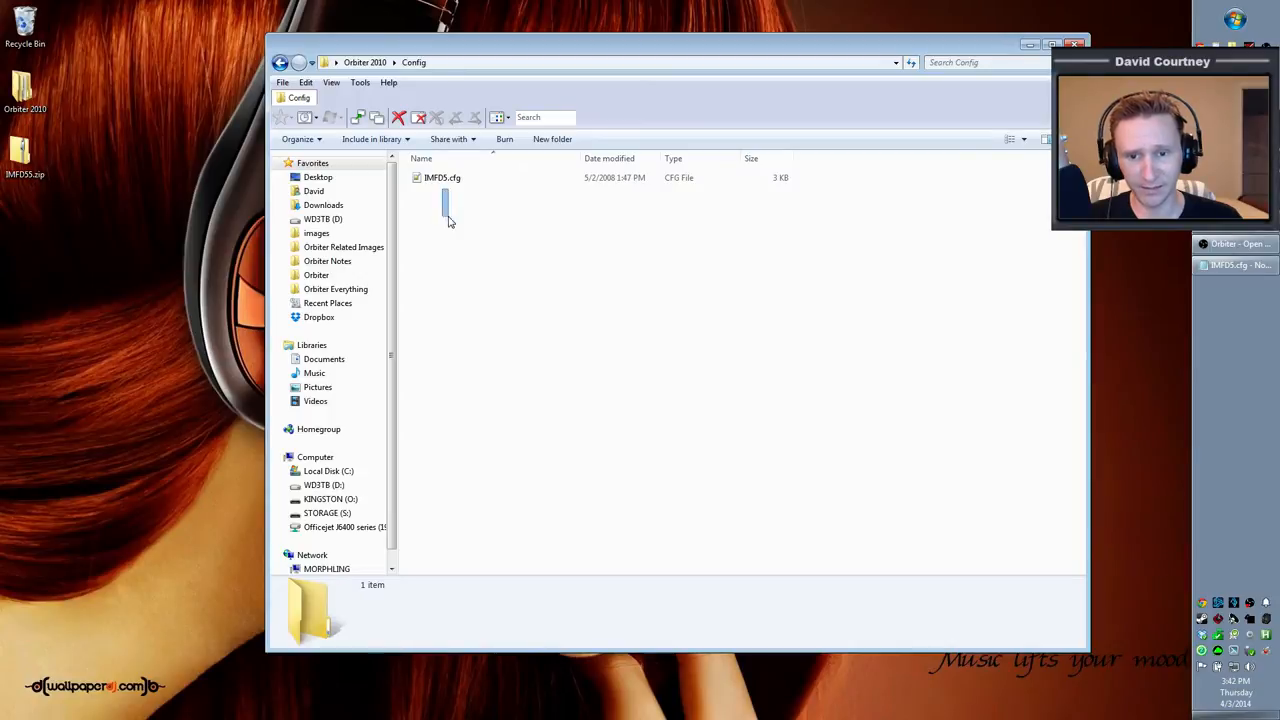
pyautogui.click(442, 177)
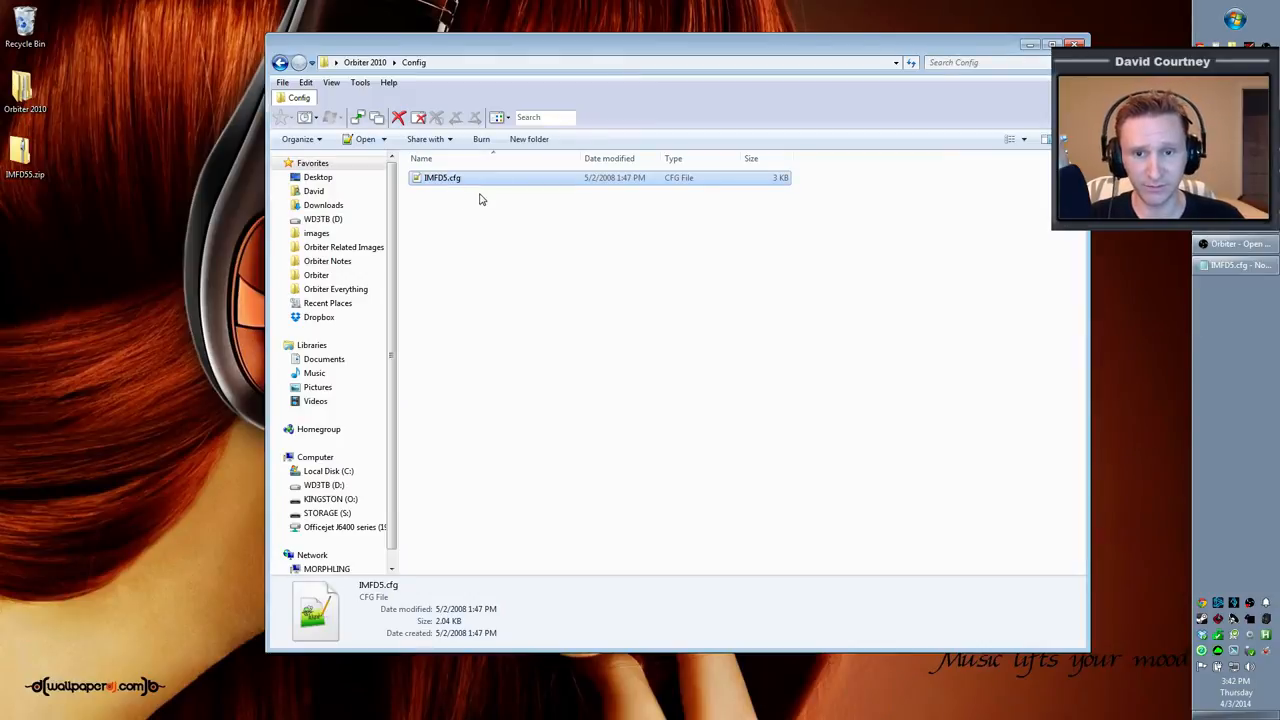
pyautogui.moveTo(563, 185)
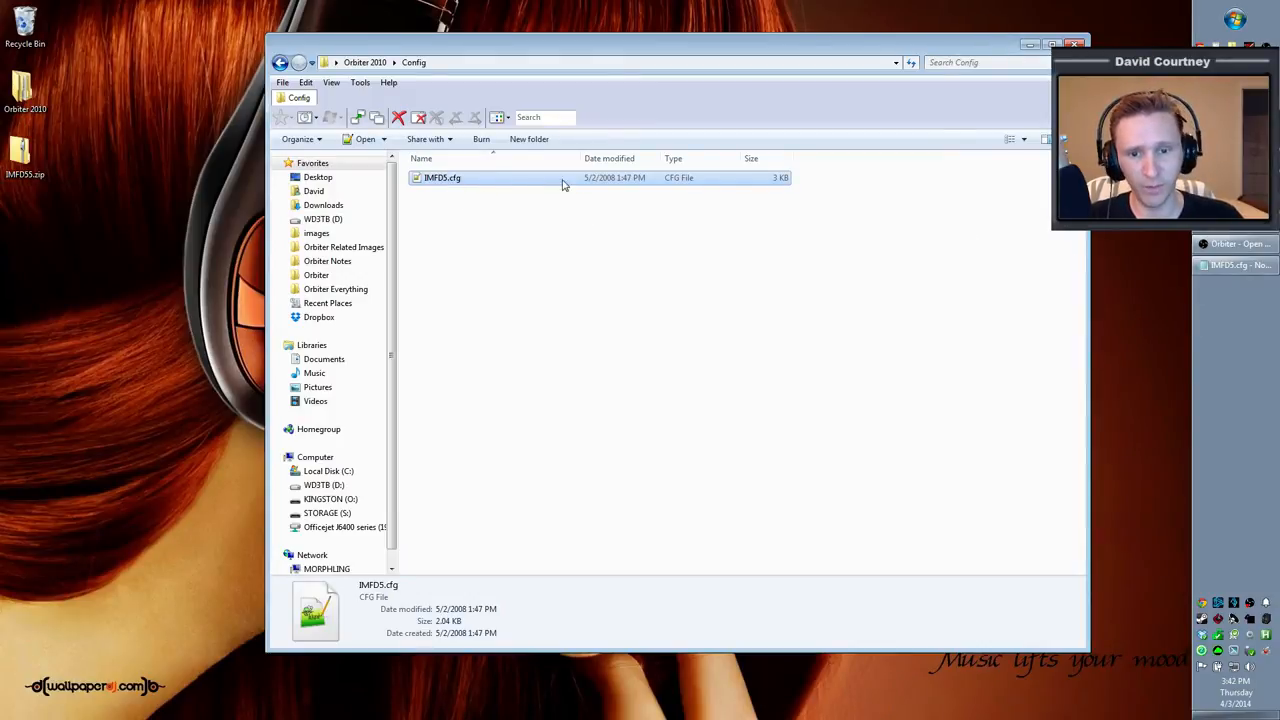
pyautogui.doubleClick(442, 177)
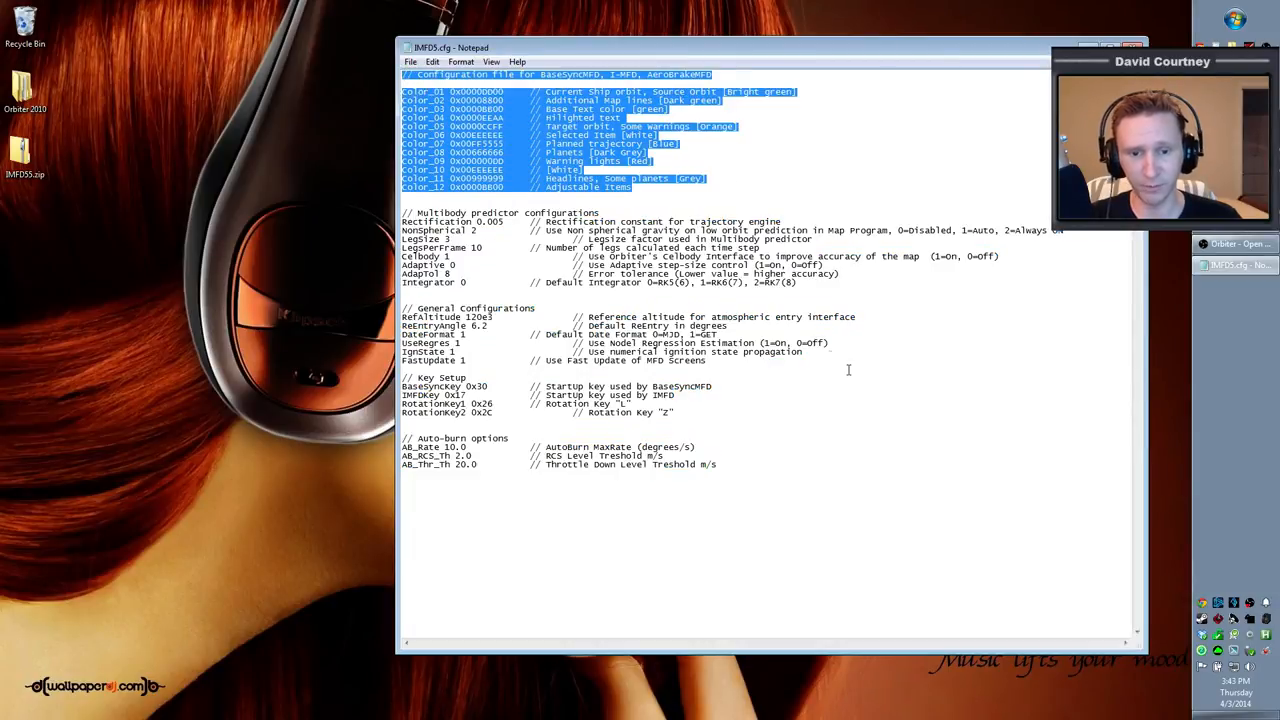
pyautogui.click(645, 300)
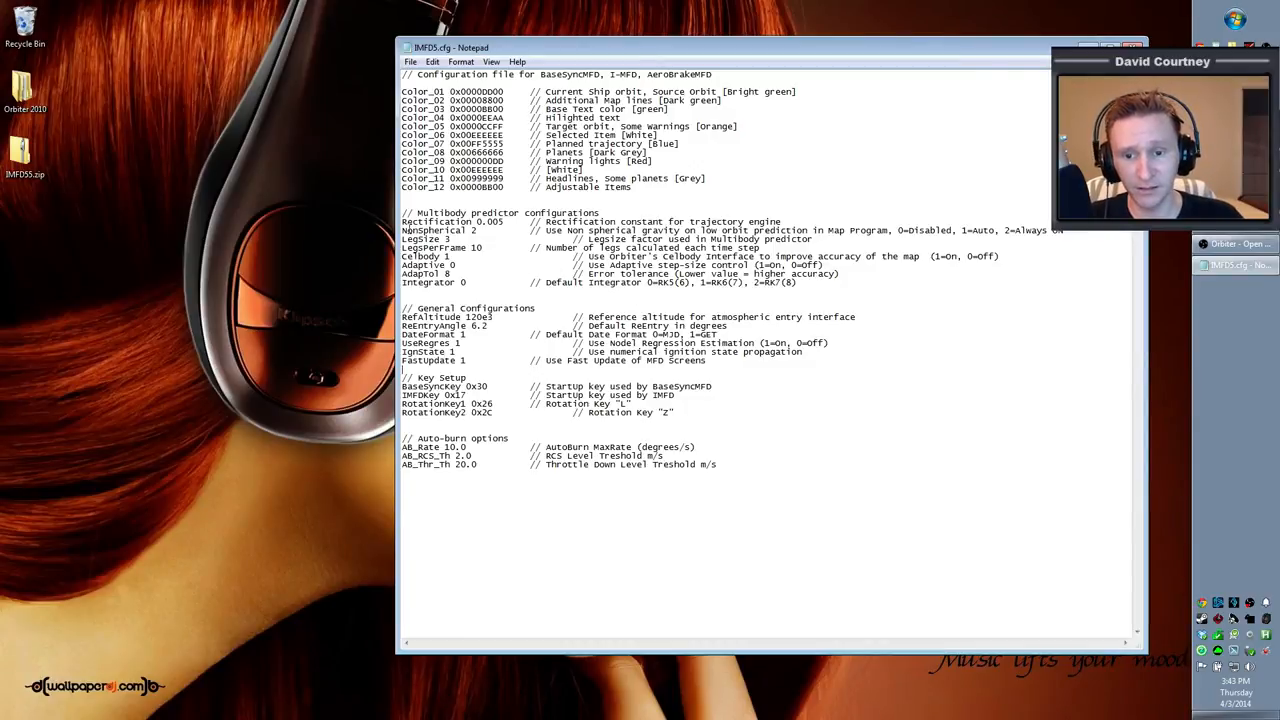
pyautogui.doubleClick(430, 230)
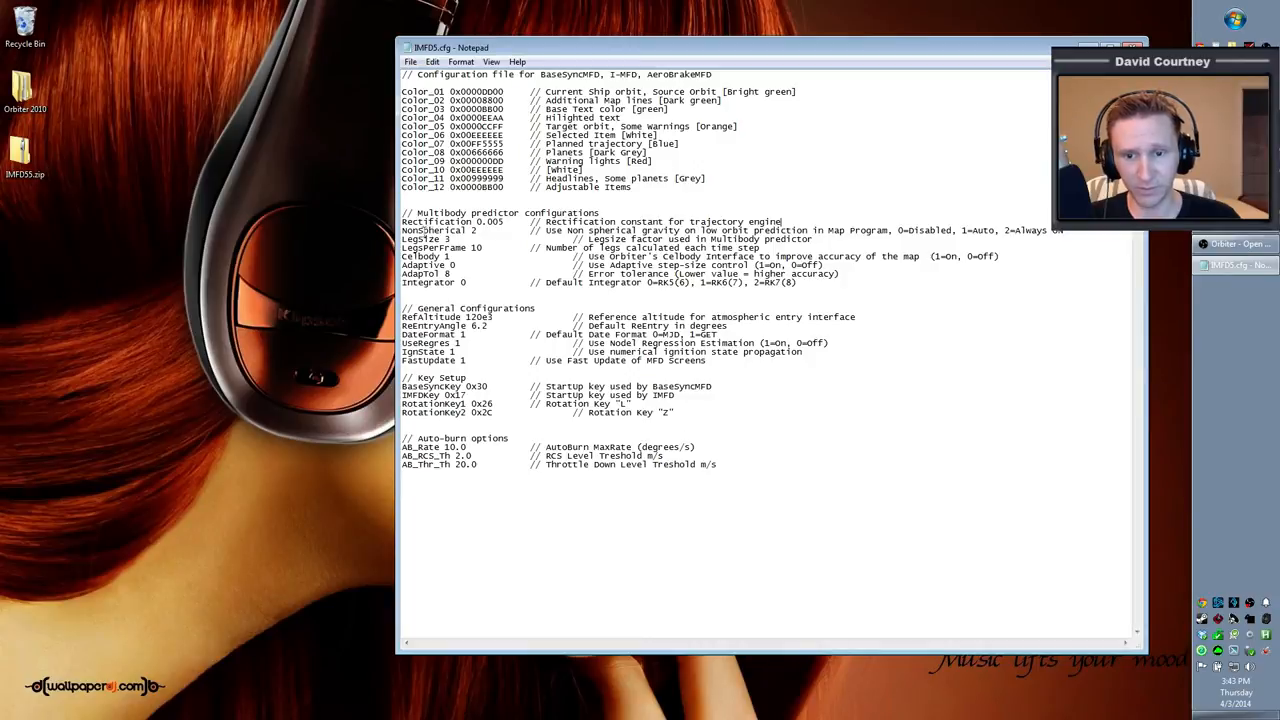
pyautogui.doubleClick(435, 230)
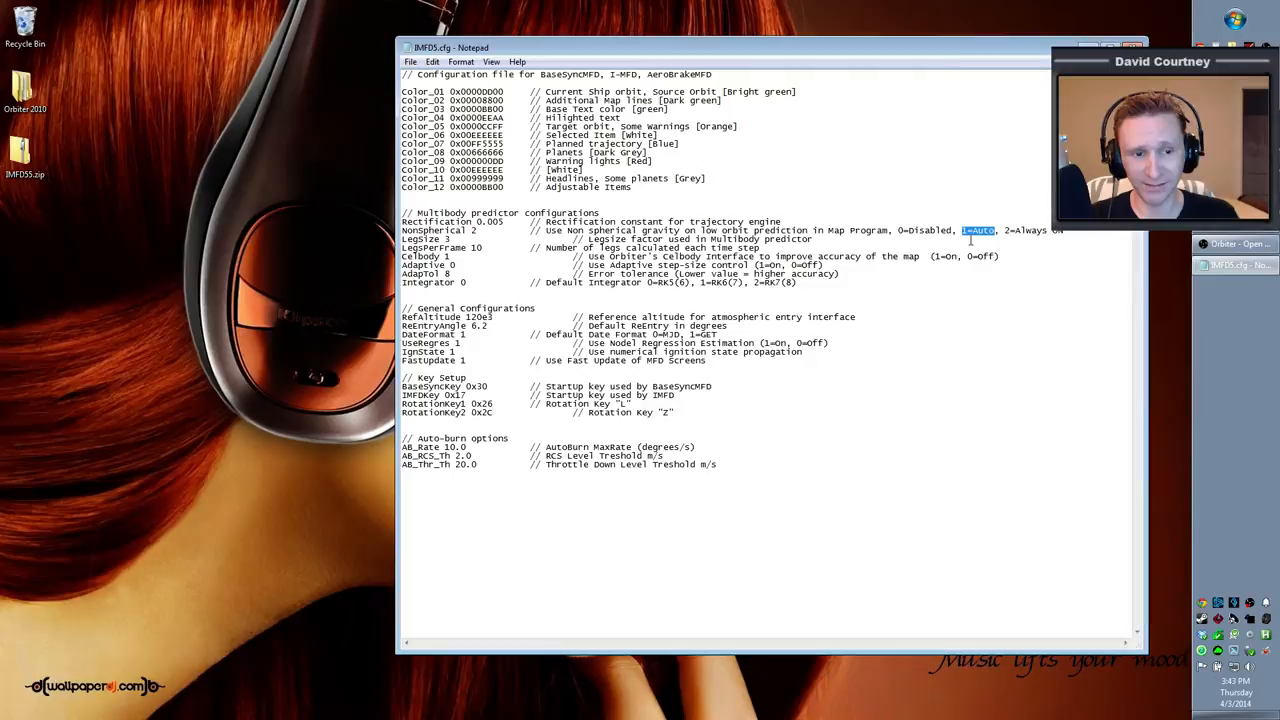
pyautogui.moveTo(1043, 205)
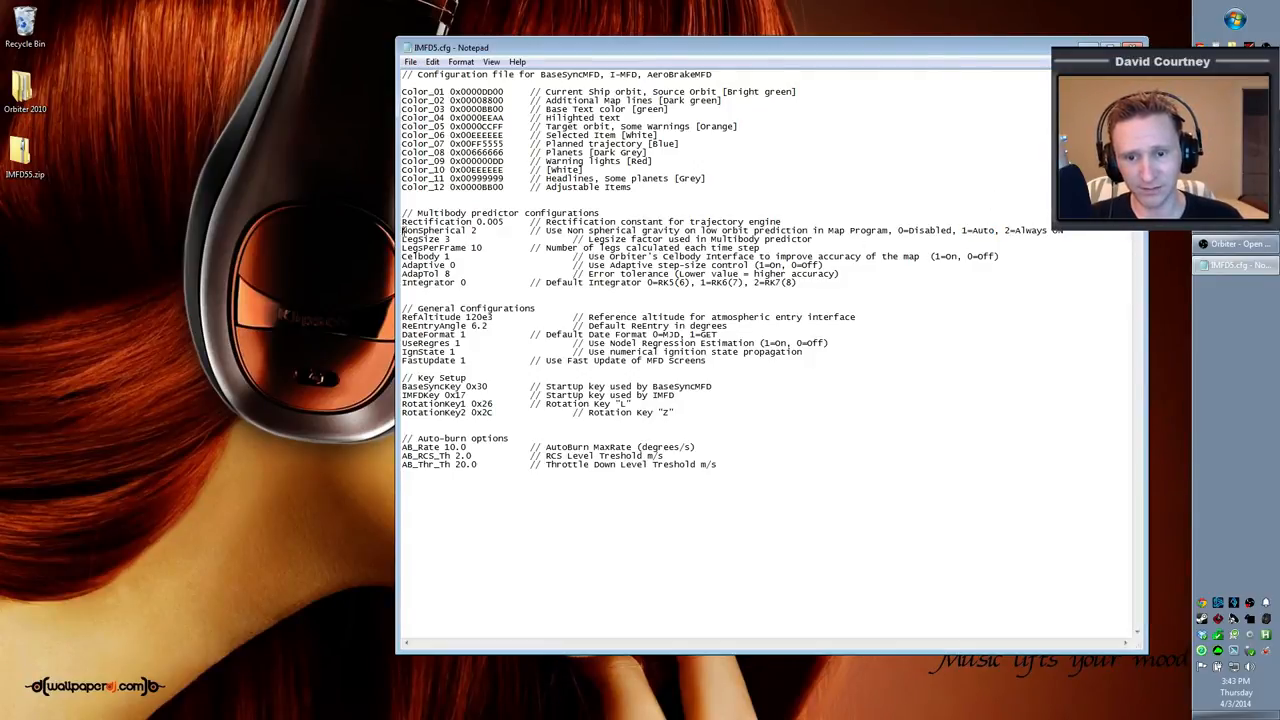
pyautogui.doubleClick(431, 230)
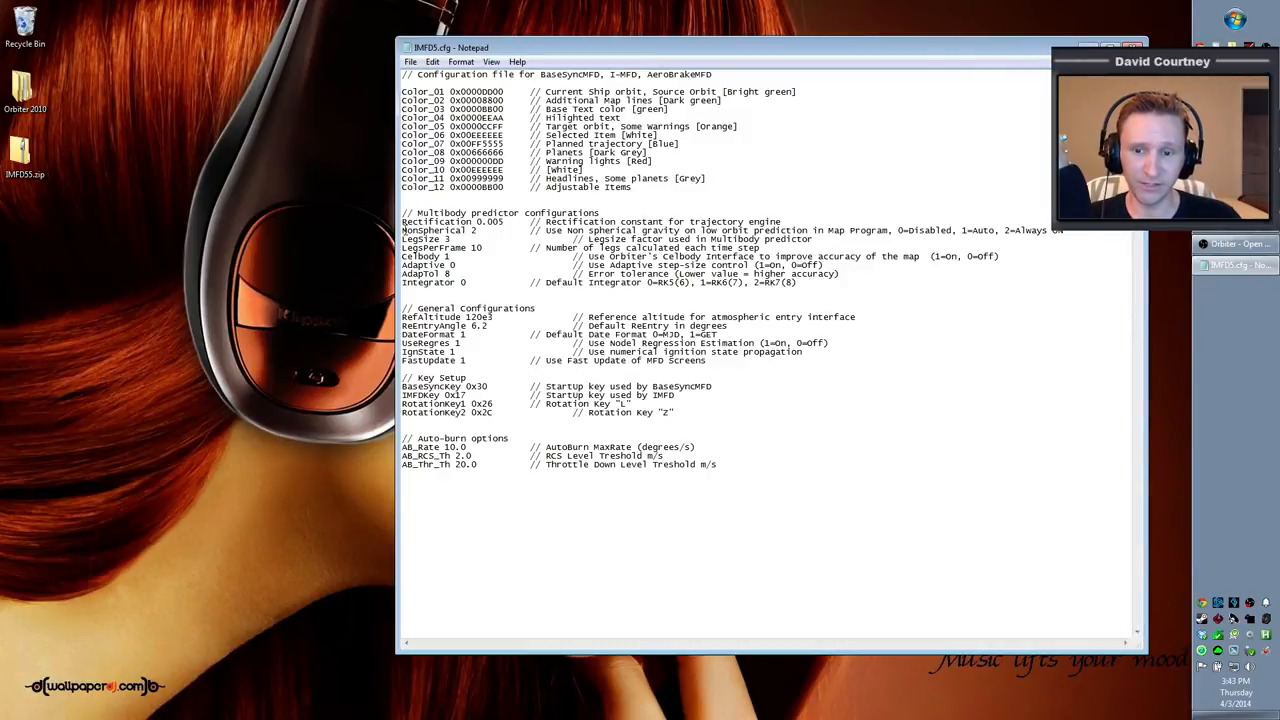
pyautogui.doubleClick(430, 230)
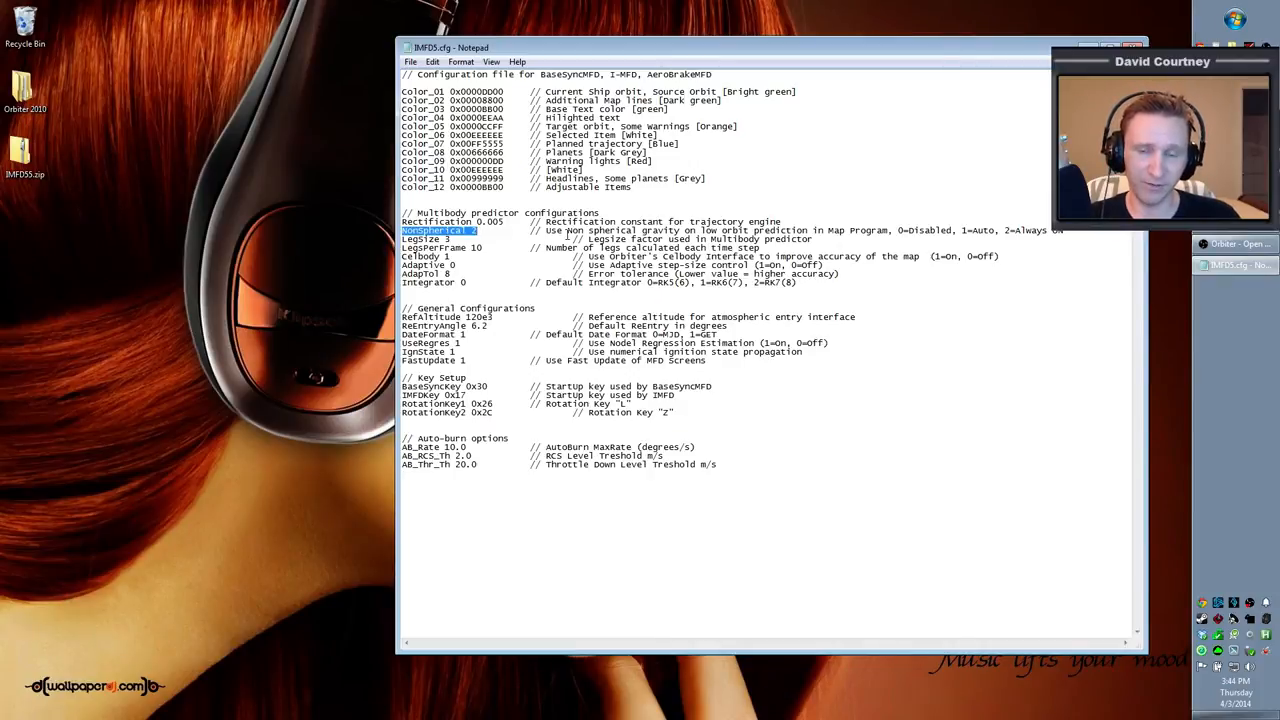
pyautogui.moveTo(809, 315)
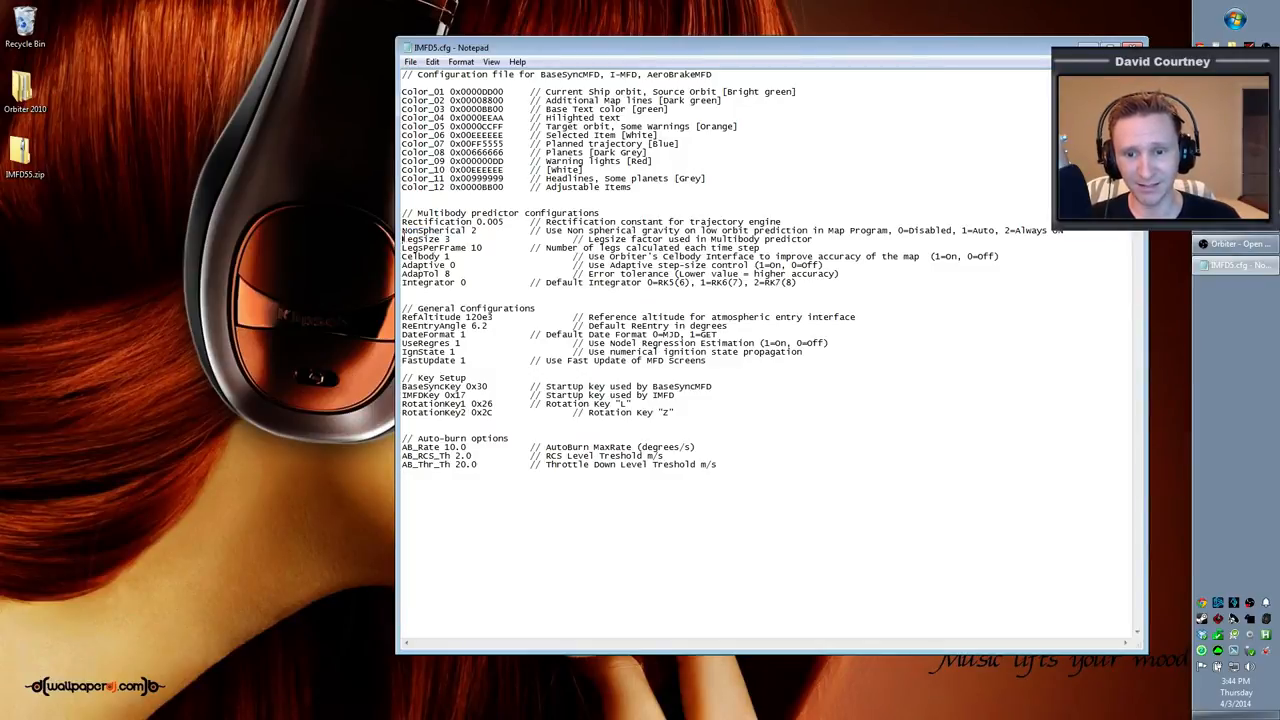
# Step: Change LegSize to 1 and replace LegsPerFrame's 10 with 64
pyautogui.doubleClick(422, 247)
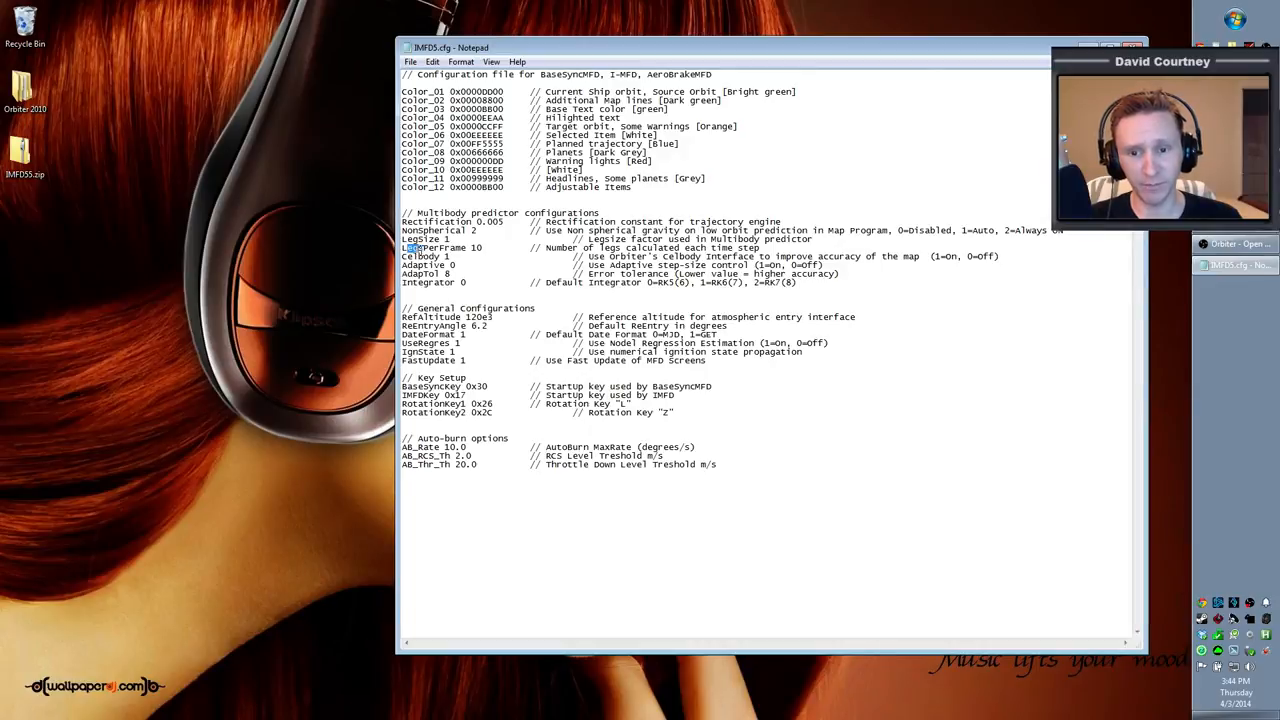
pyautogui.doubleClick(430, 247)
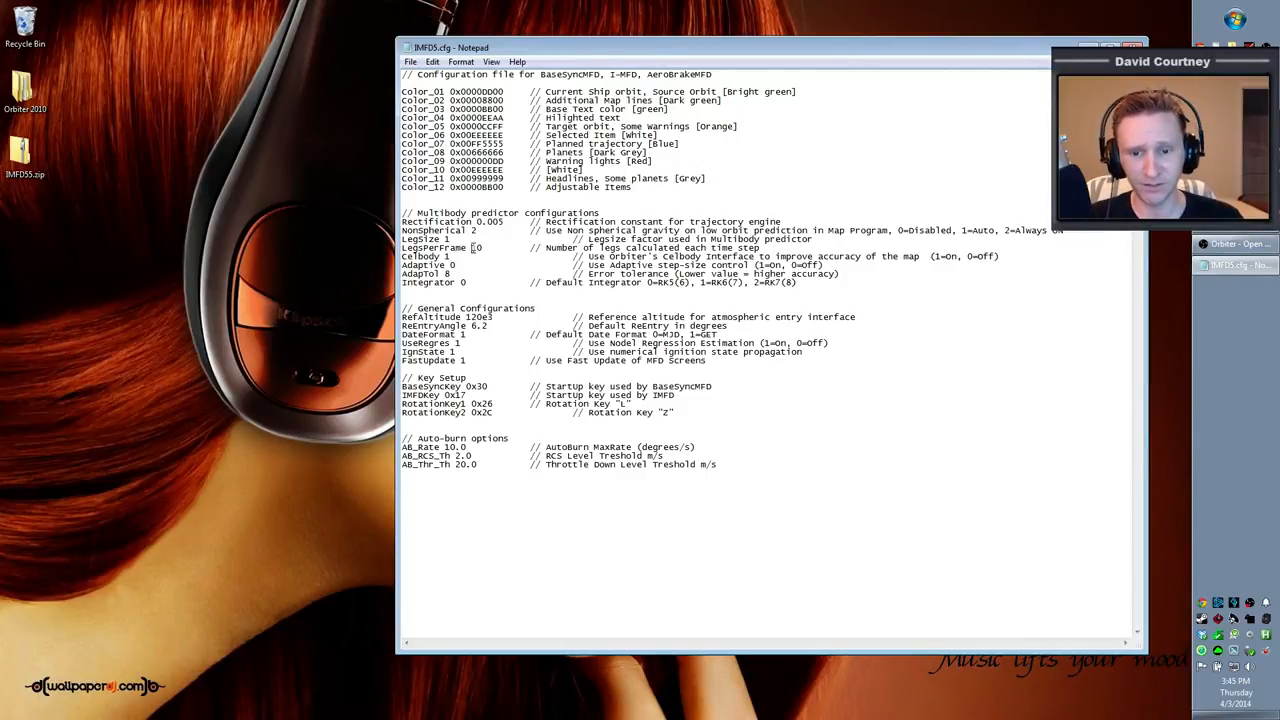
pyautogui.write('64')
pyautogui.write('4')
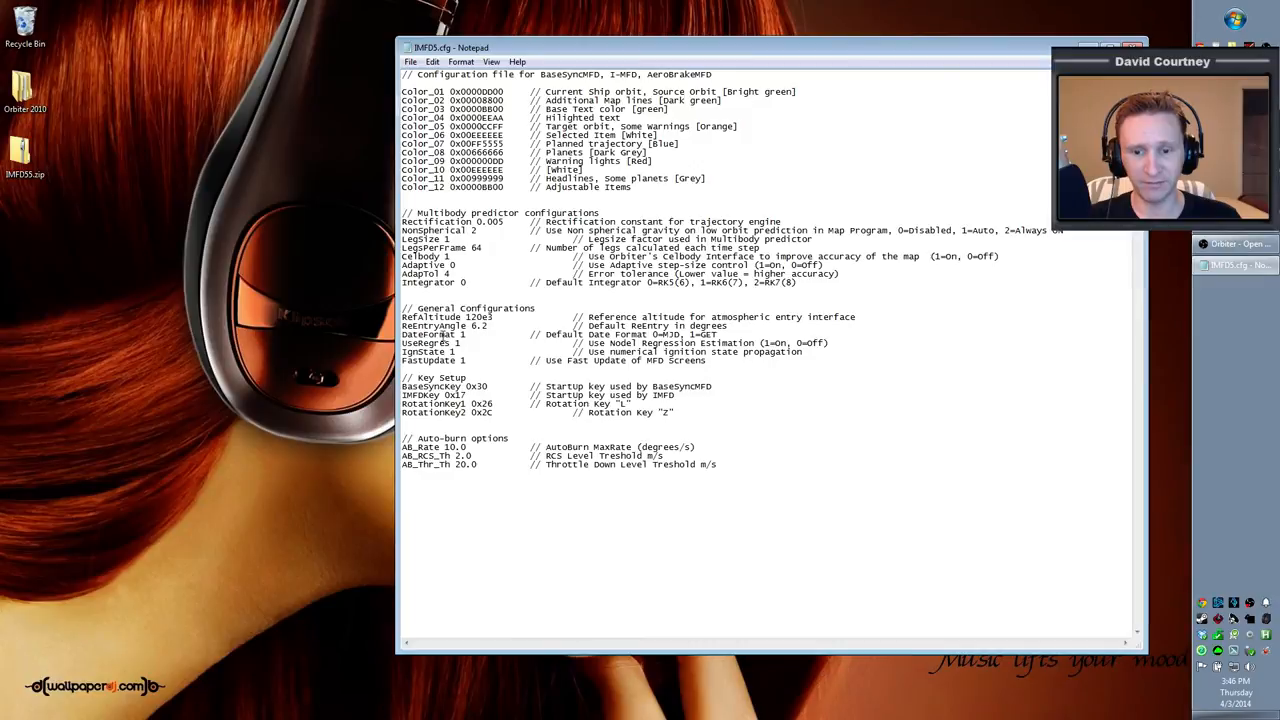
# Step: Select the DateFormat value to set it to 0, then clear the stray selection
pyautogui.doubleClick(430, 334)
pyautogui.write('0')
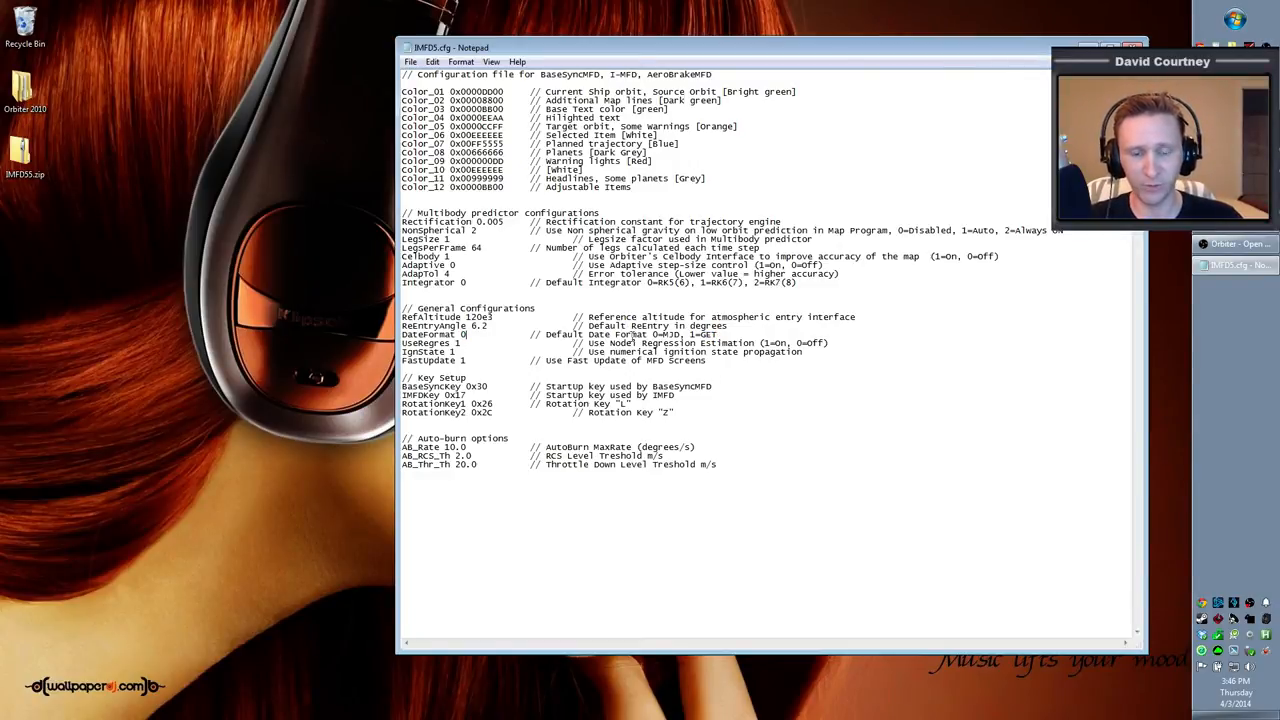
pyautogui.doubleClick(450, 334)
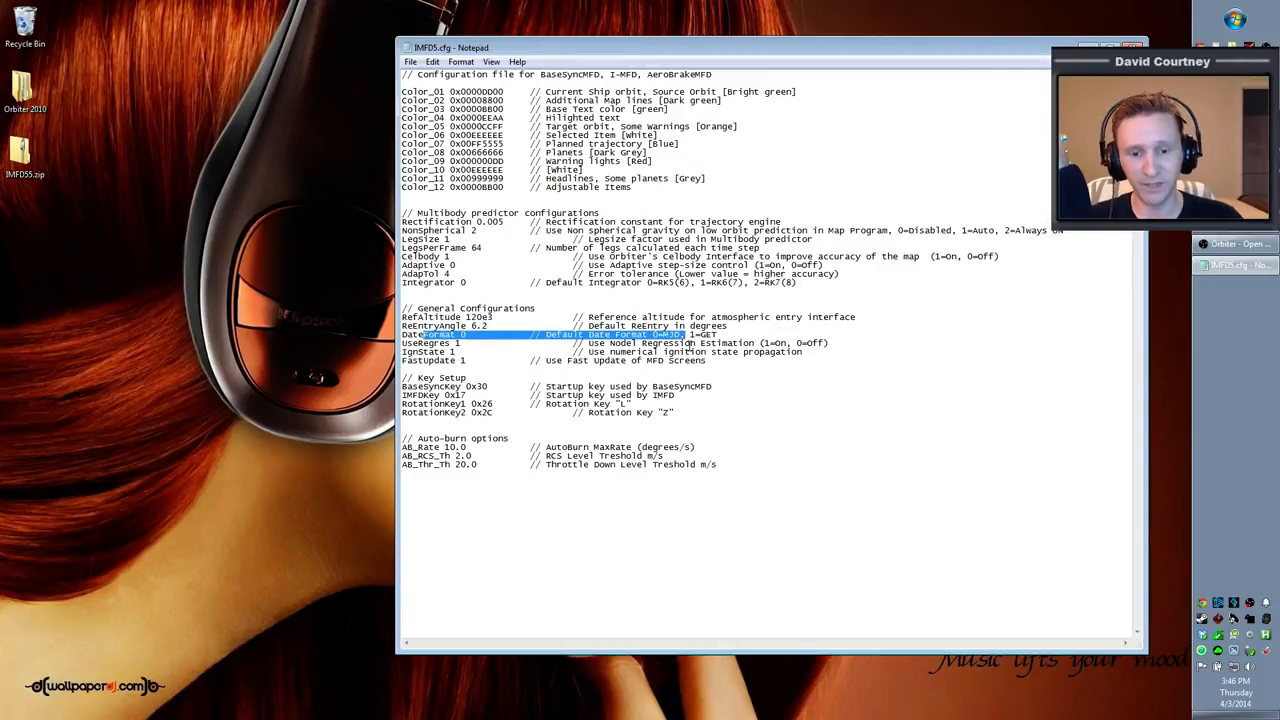
pyautogui.moveTo(665, 347)
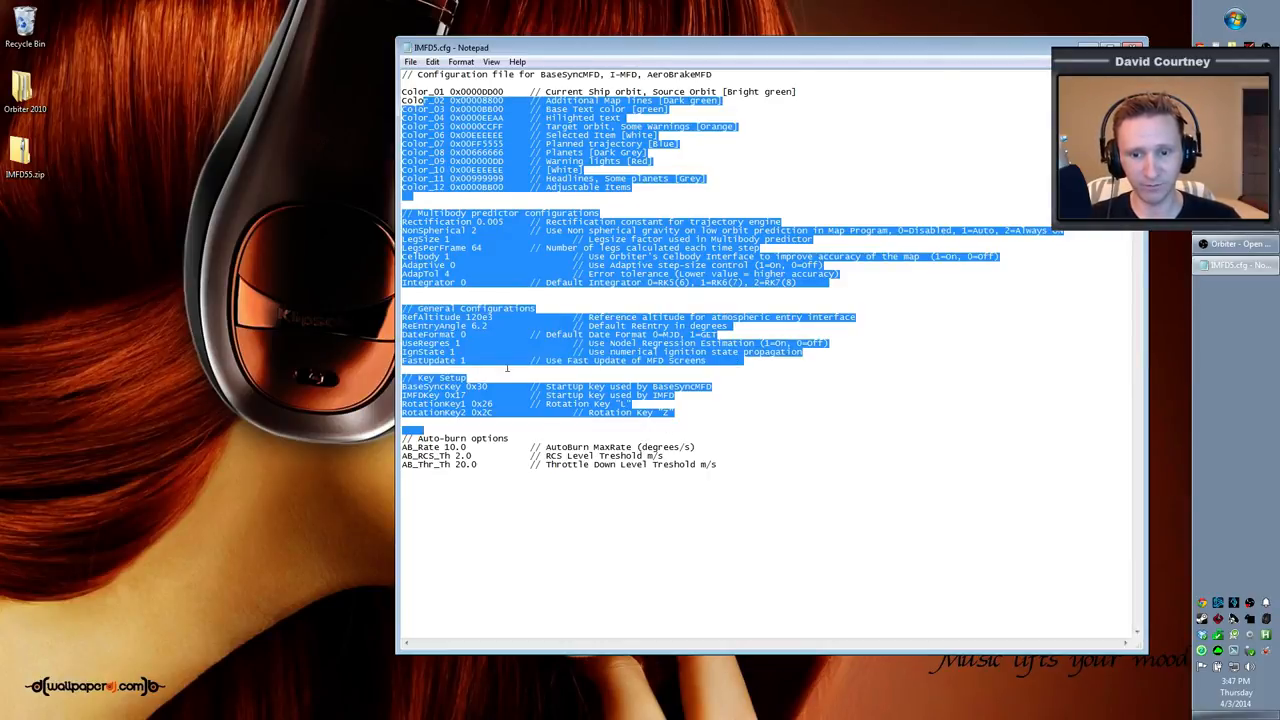
pyautogui.click(490, 334)
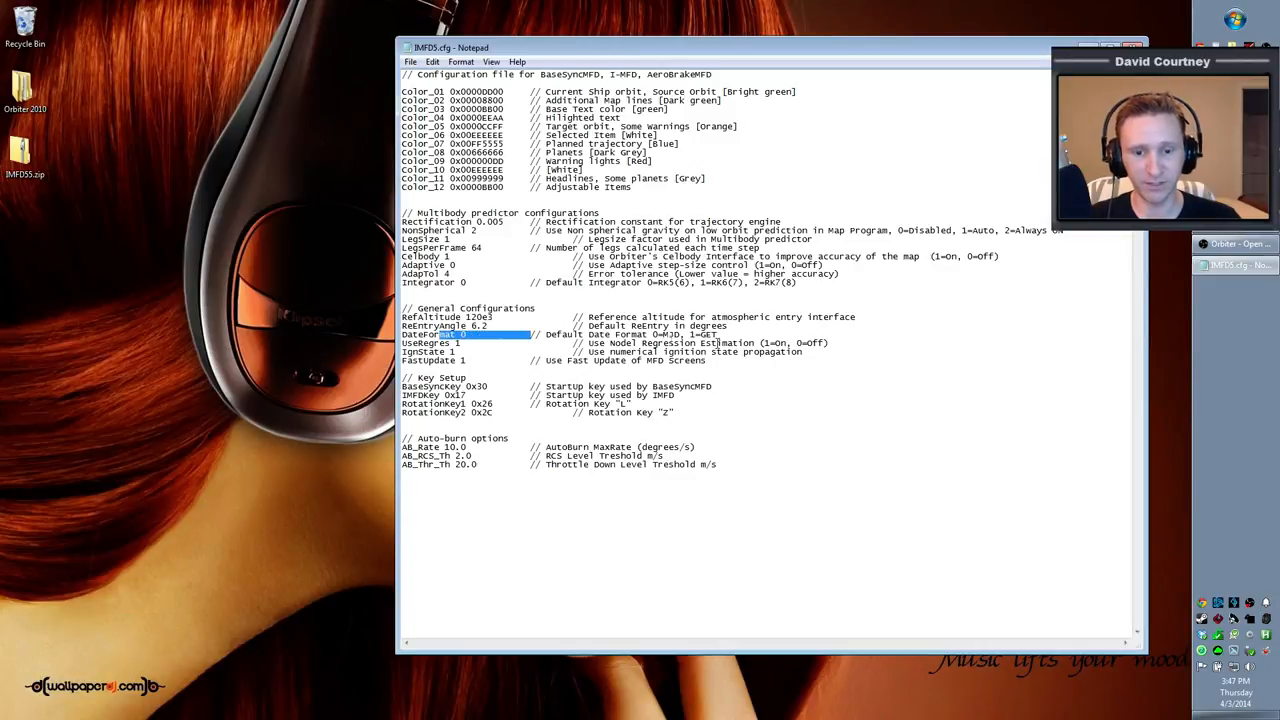
pyautogui.click(515, 335)
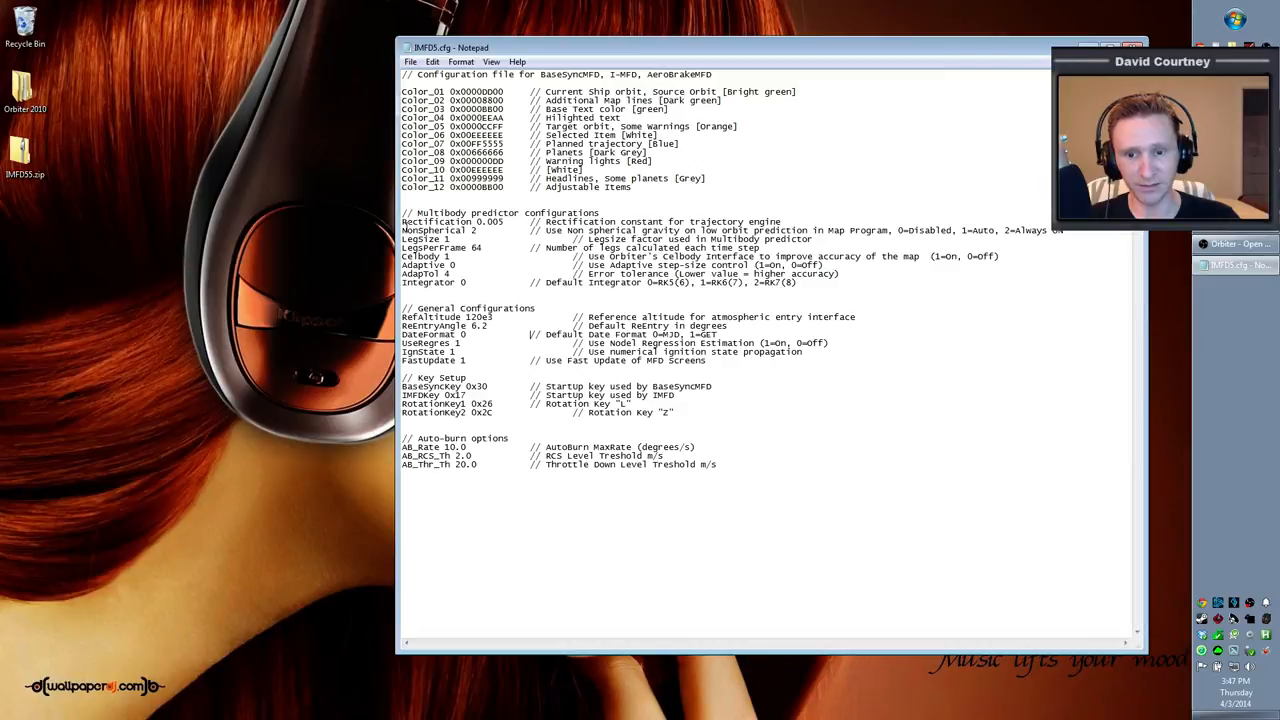
# Step: Review the LegsPerFrame setting, then minimize the Notepad window
pyautogui.doubleClick(430, 230)
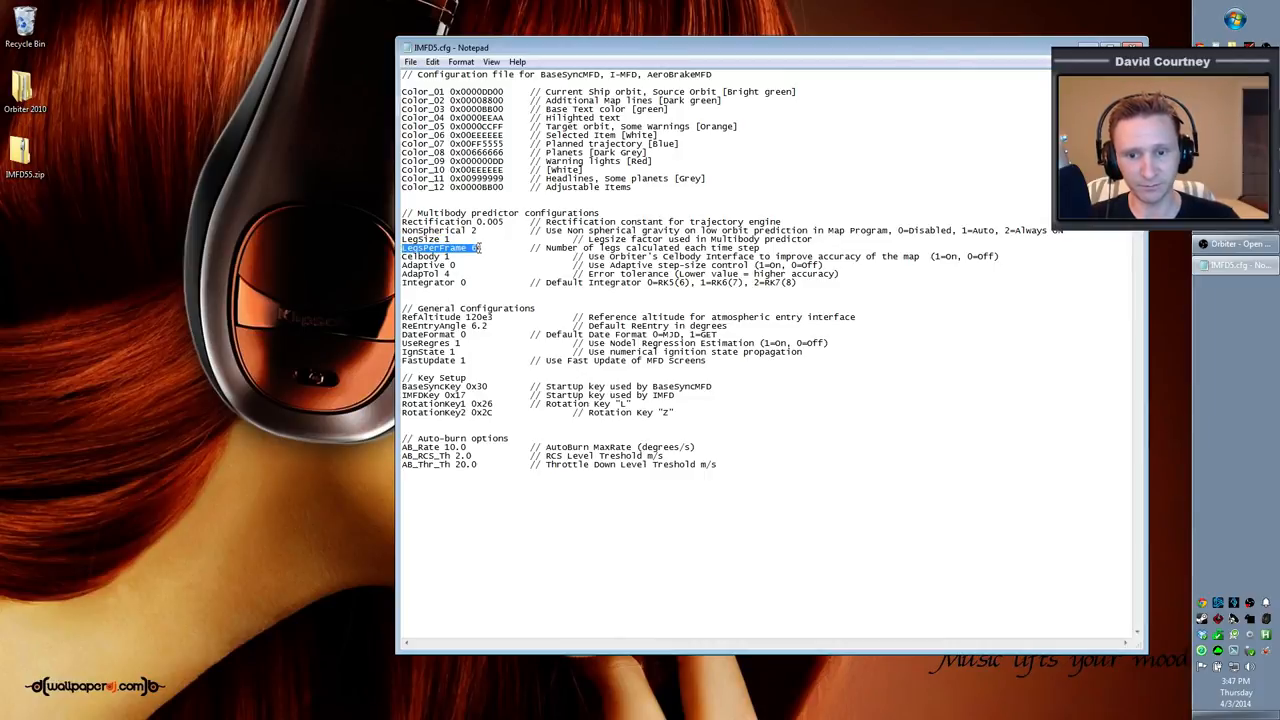
pyautogui.click(425, 274)
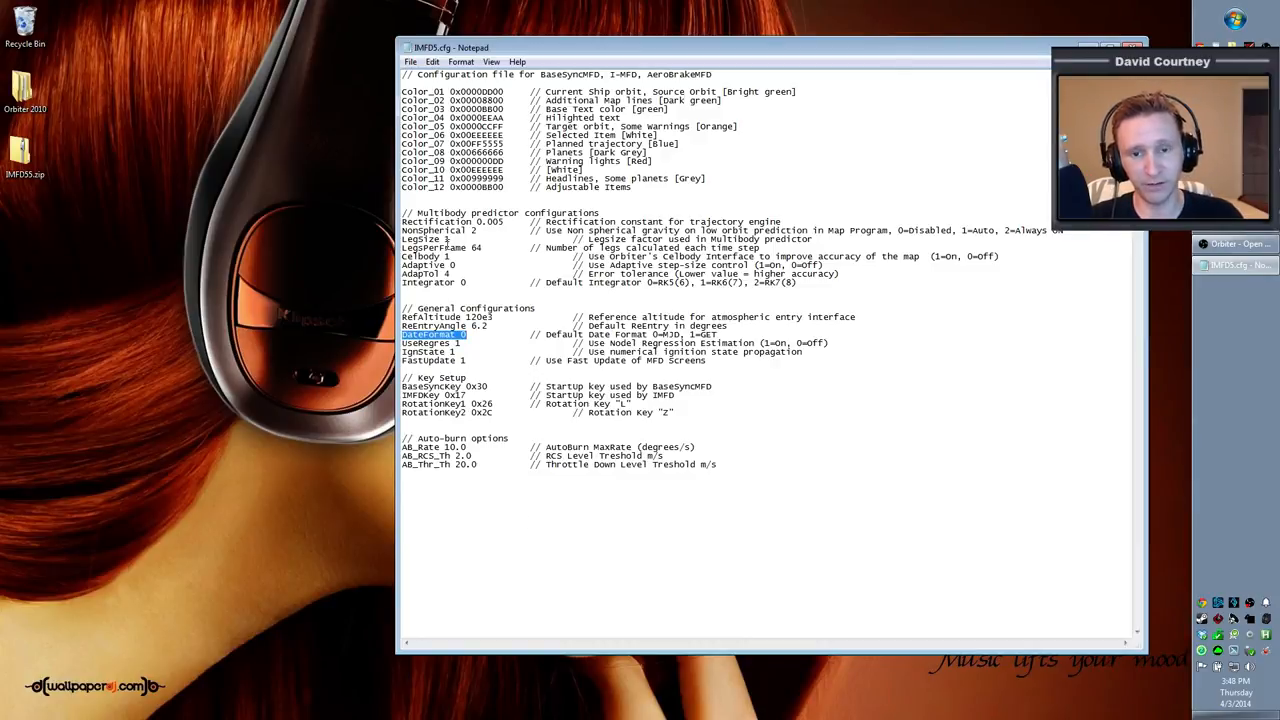
pyautogui.click(1106, 47)
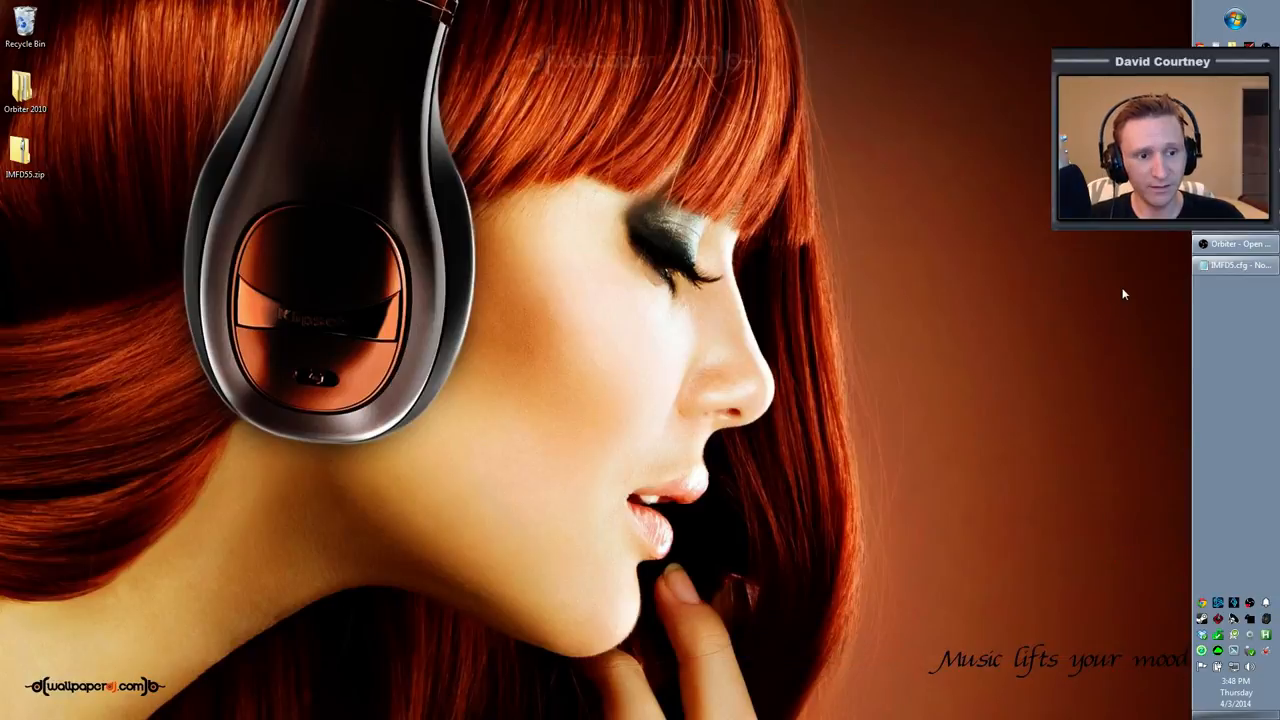
pyautogui.moveTo(1025, 260)
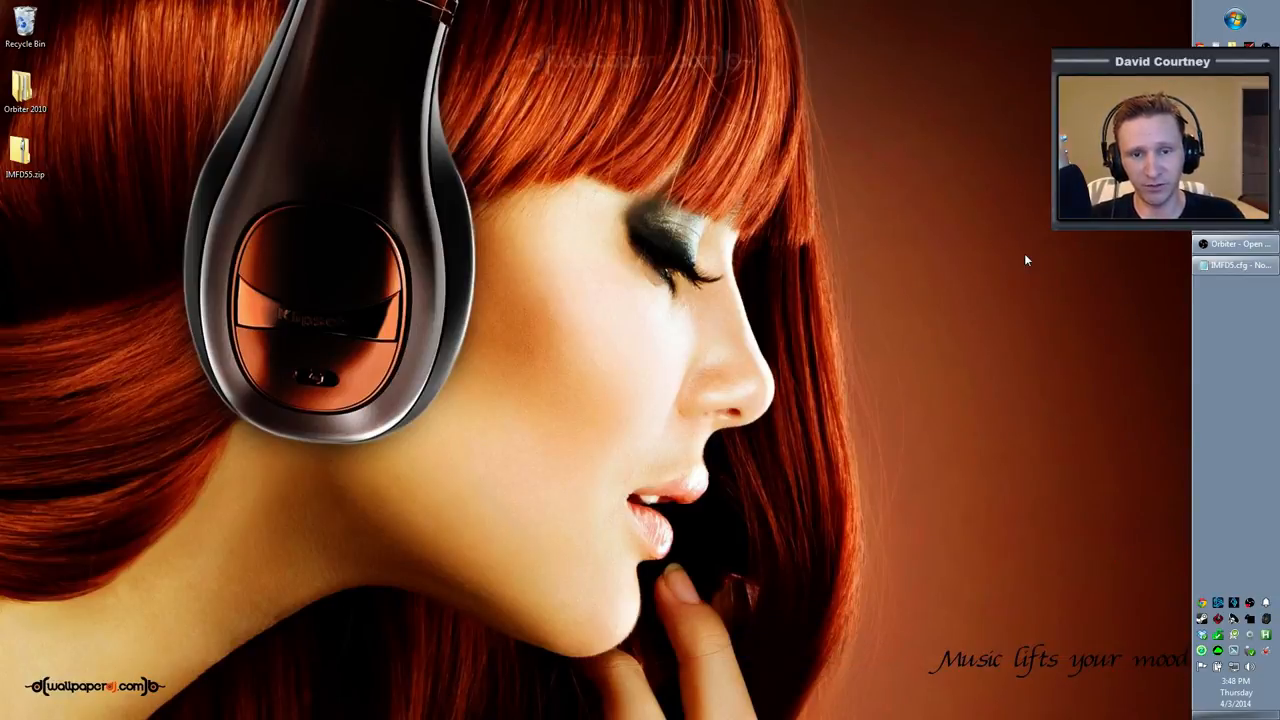